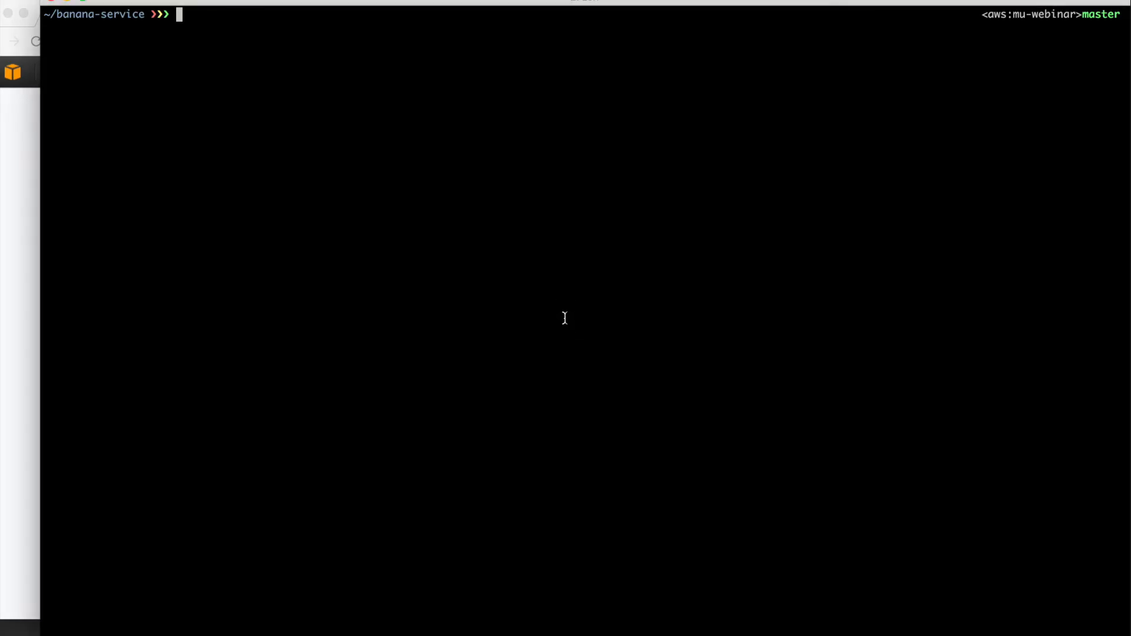
# Print the banana-service file tree and Dockerfile, then run mu init to generate mu.yml.
pyautogui.write('tree')
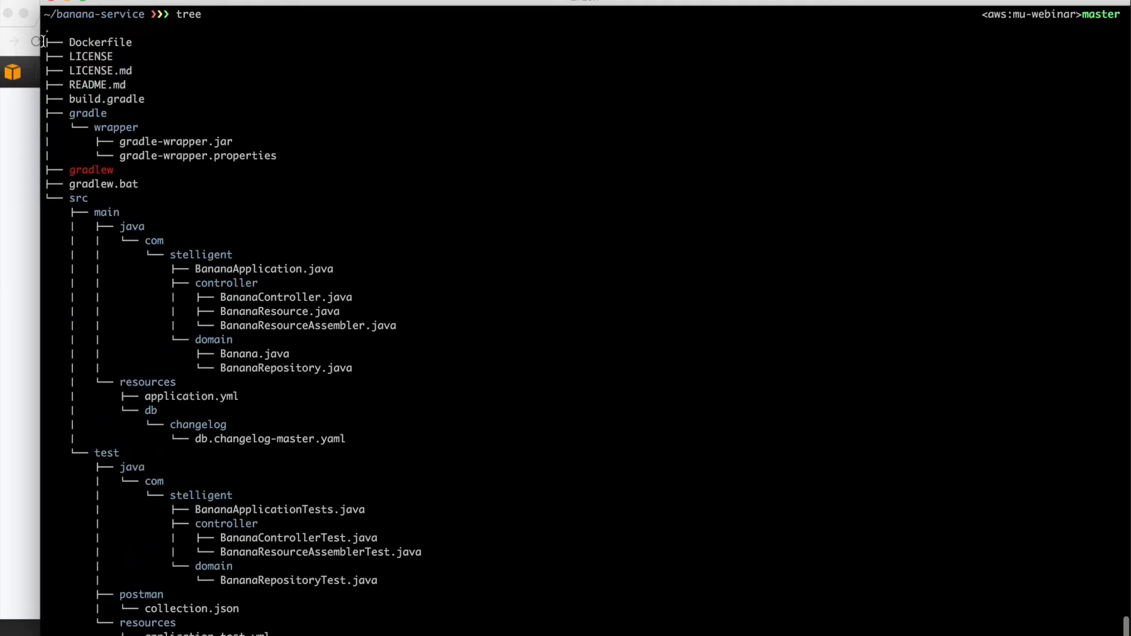
pyautogui.moveTo(85, 42)
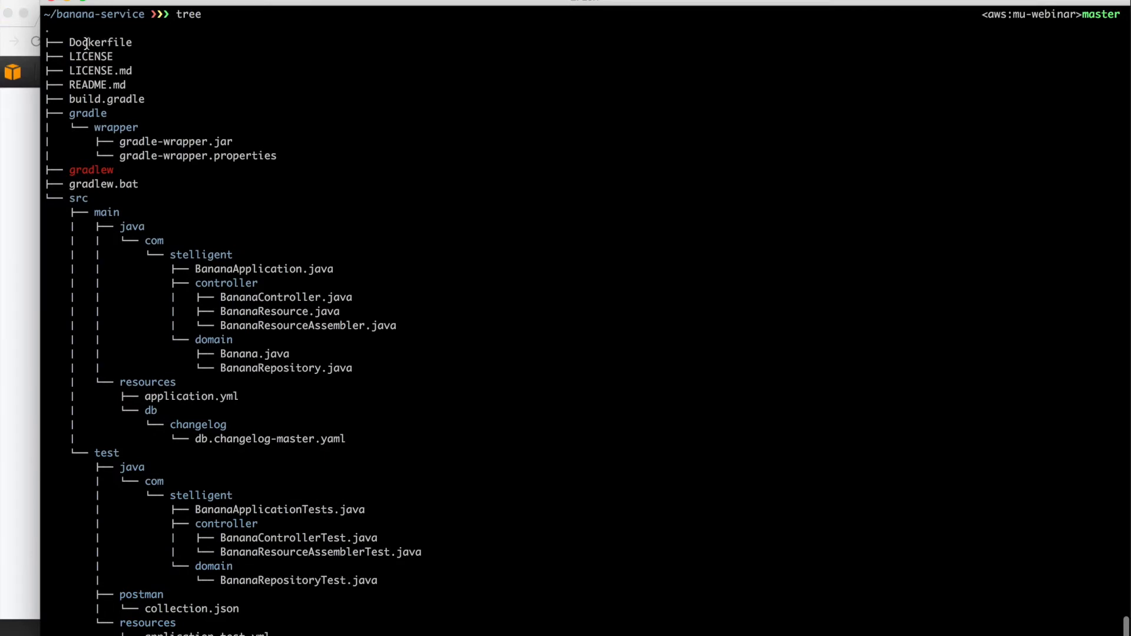
pyautogui.moveTo(94, 70)
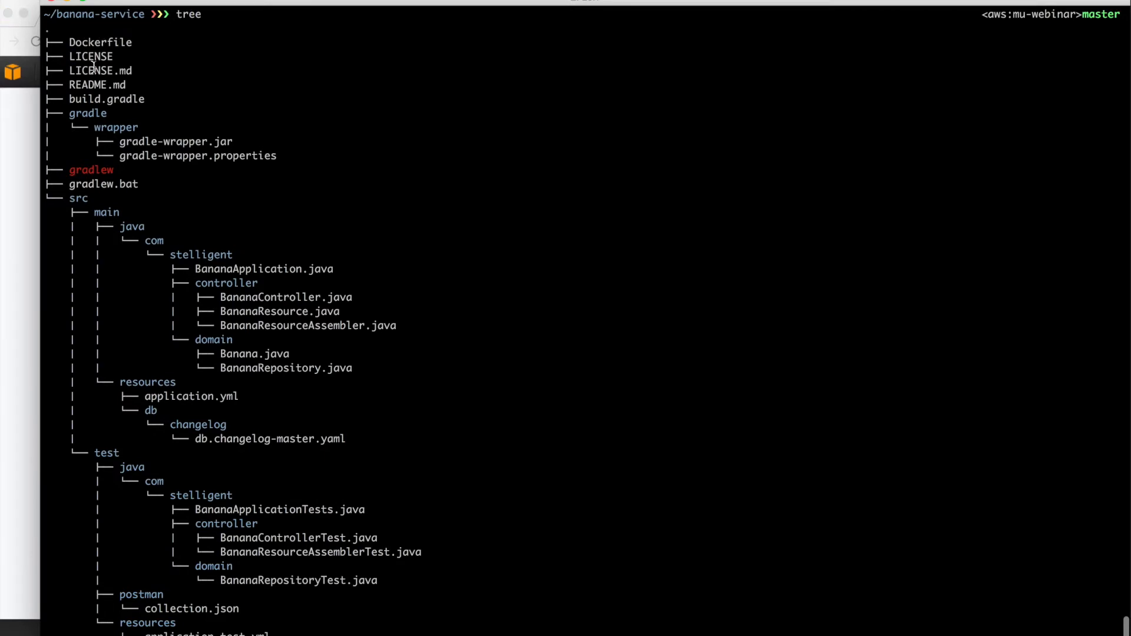
pyautogui.moveTo(130, 97)
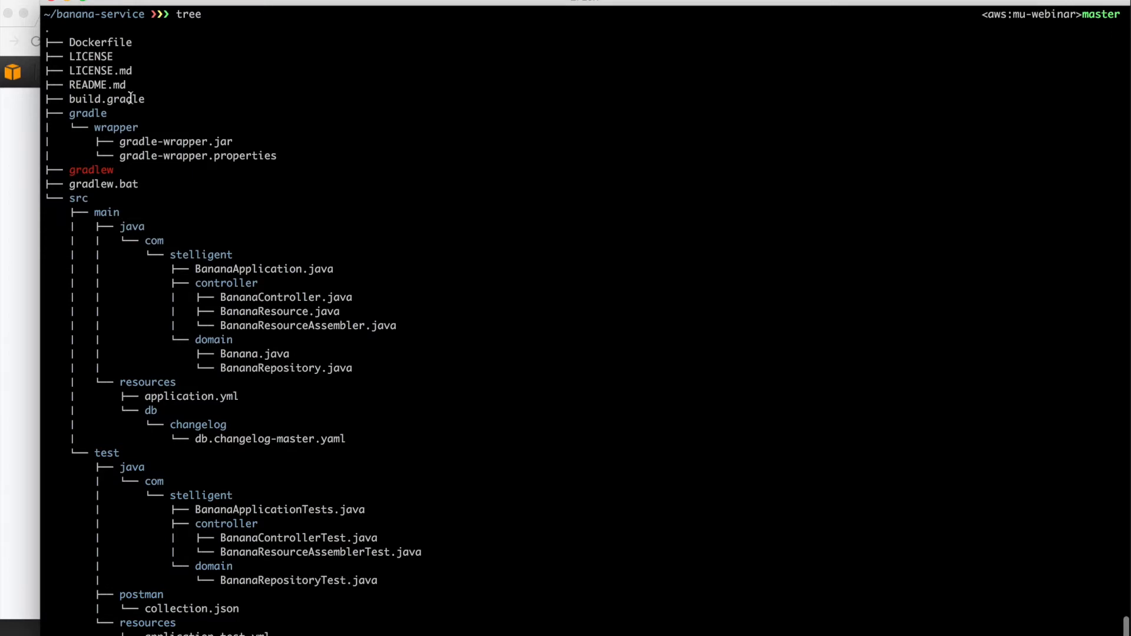
pyautogui.scroll(-3)
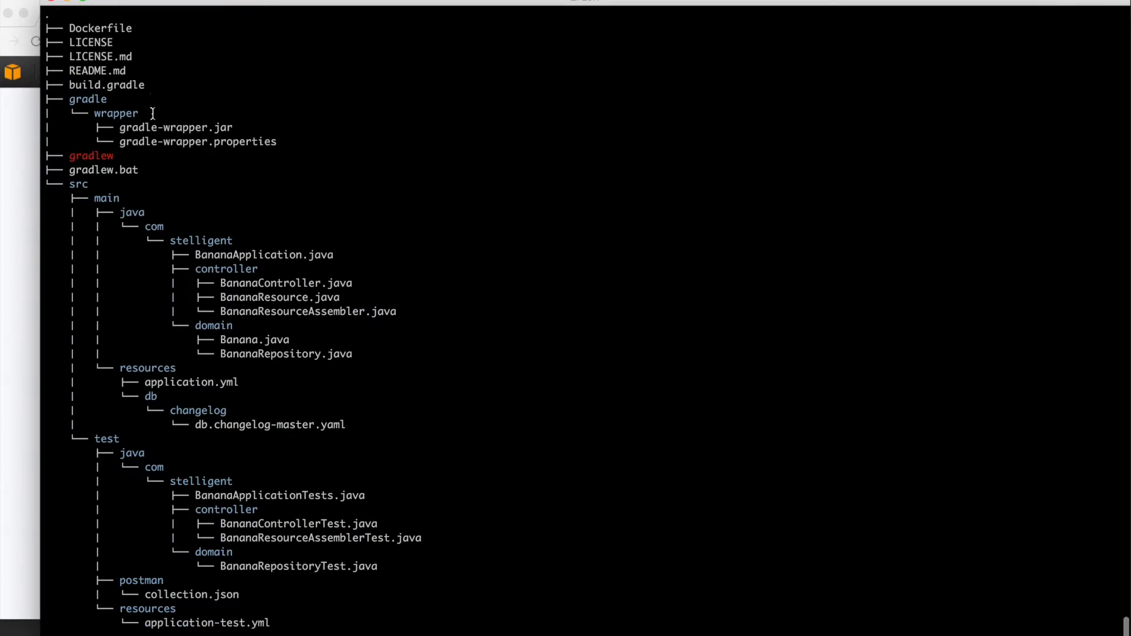
pyautogui.scroll(-3)
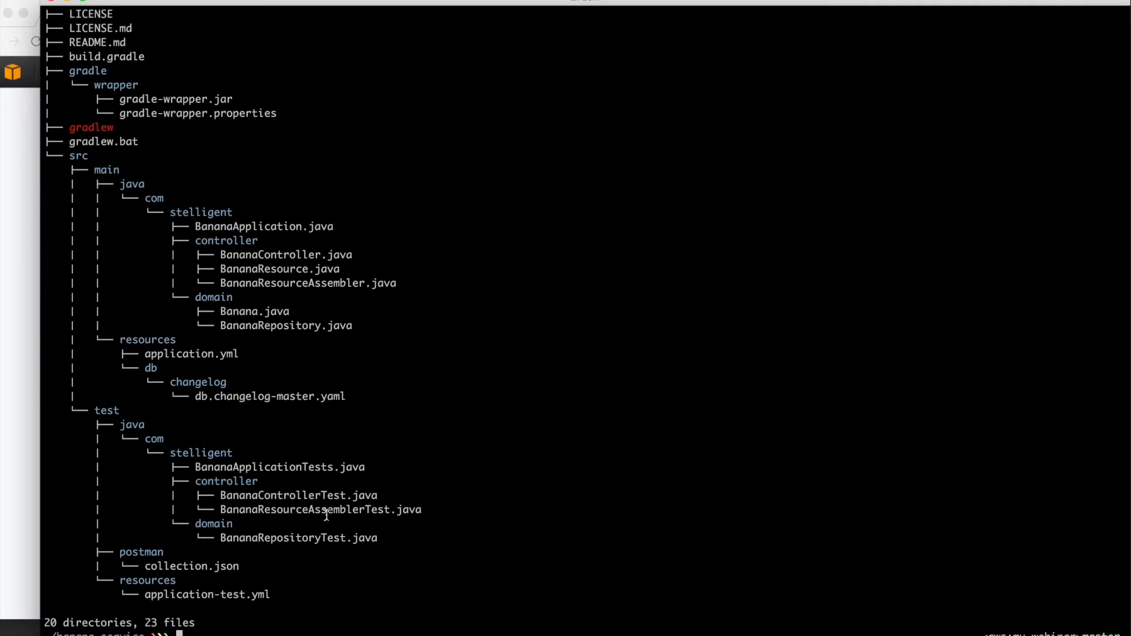
pyautogui.moveTo(317, 527)
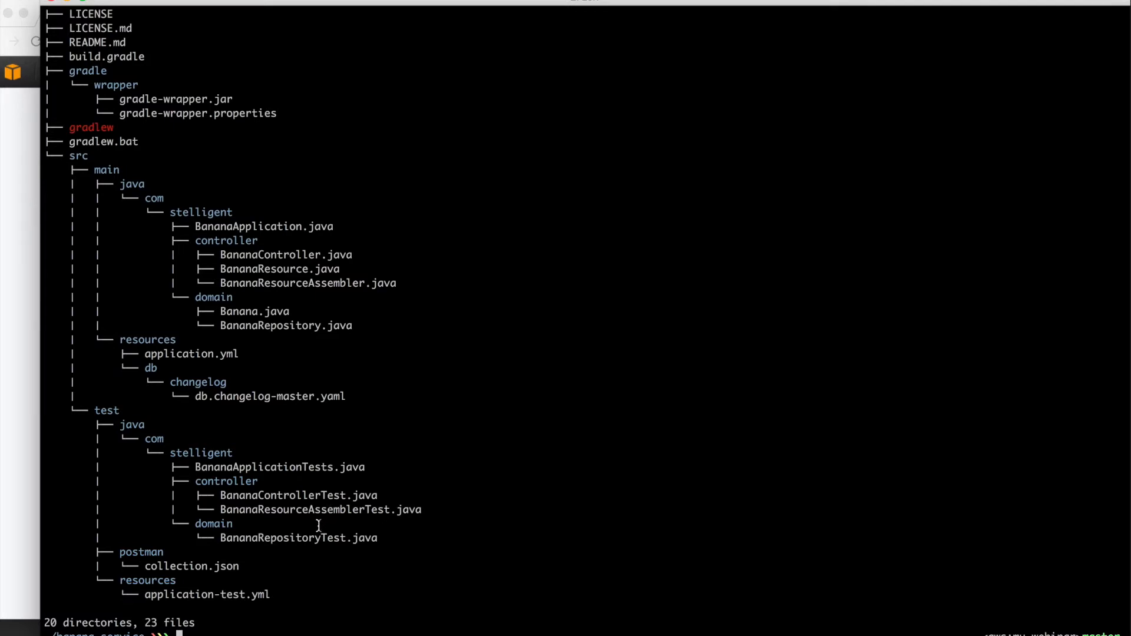
pyautogui.moveTo(308, 537)
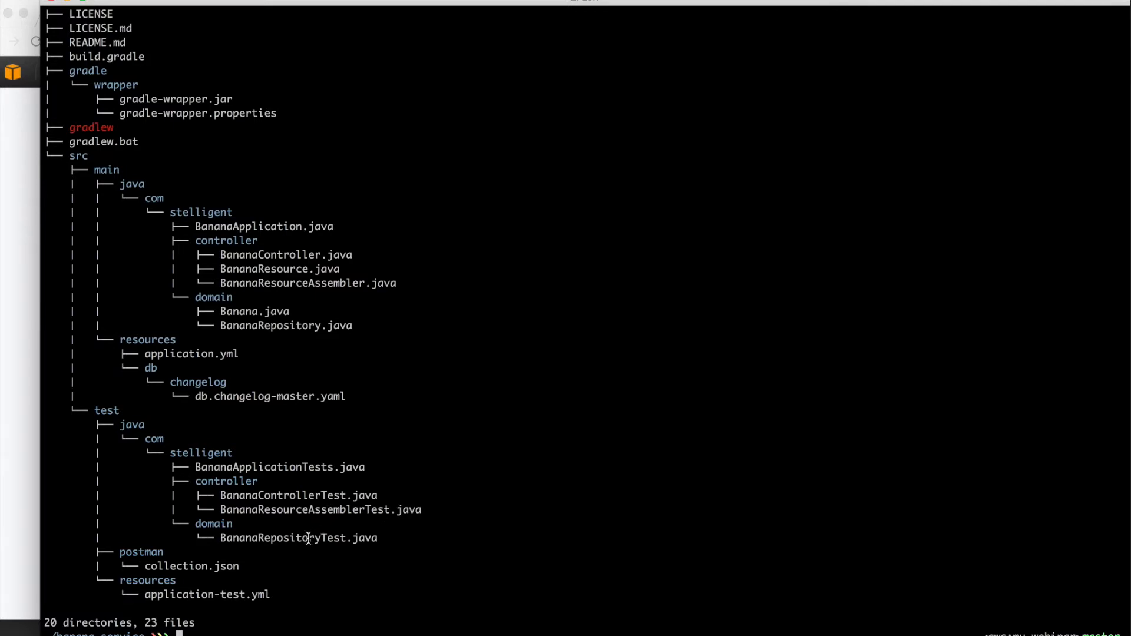
pyautogui.write('cat Dockerfile')
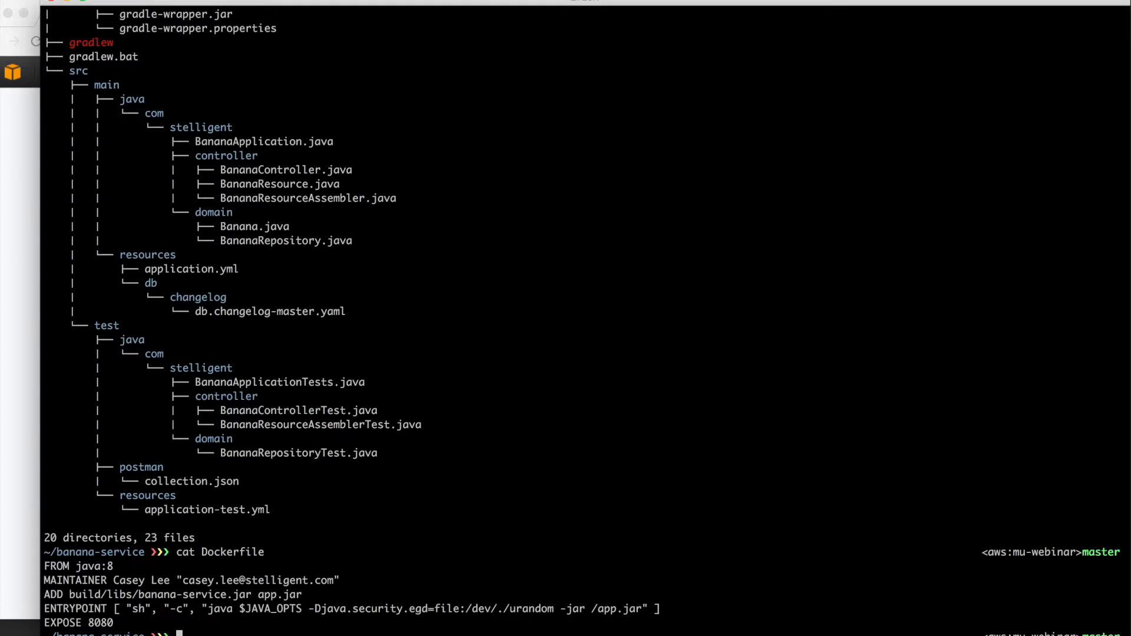
pyautogui.write('mu in')
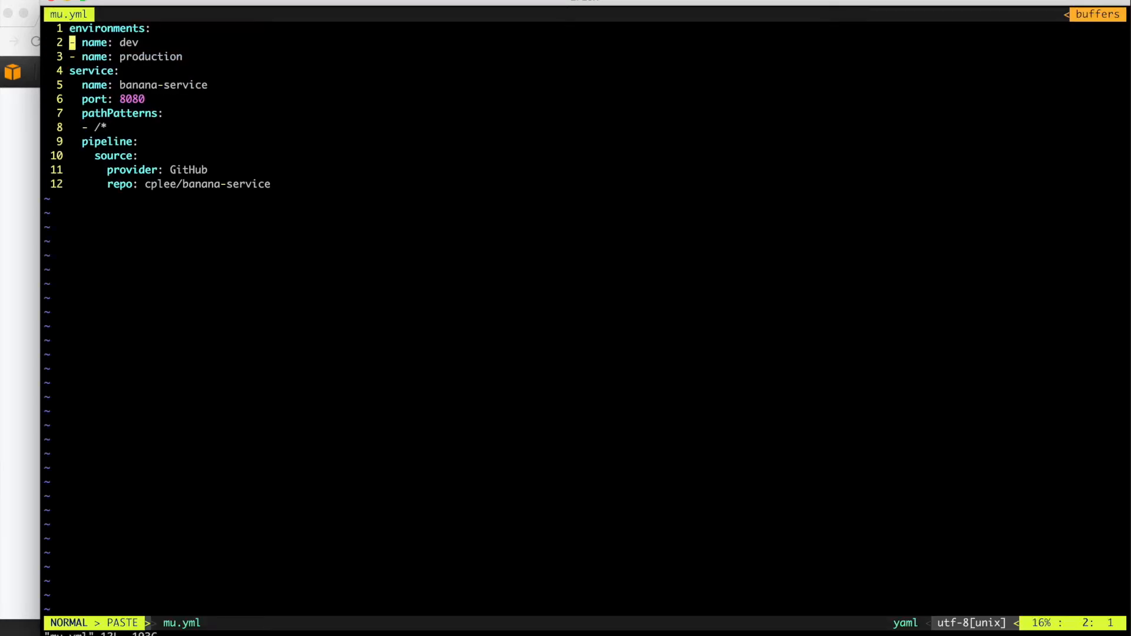
# Add a build entry with image aws/codebuild/java:openjdk-8 to mu.yml and stage the changes.
pyautogui.press('o')
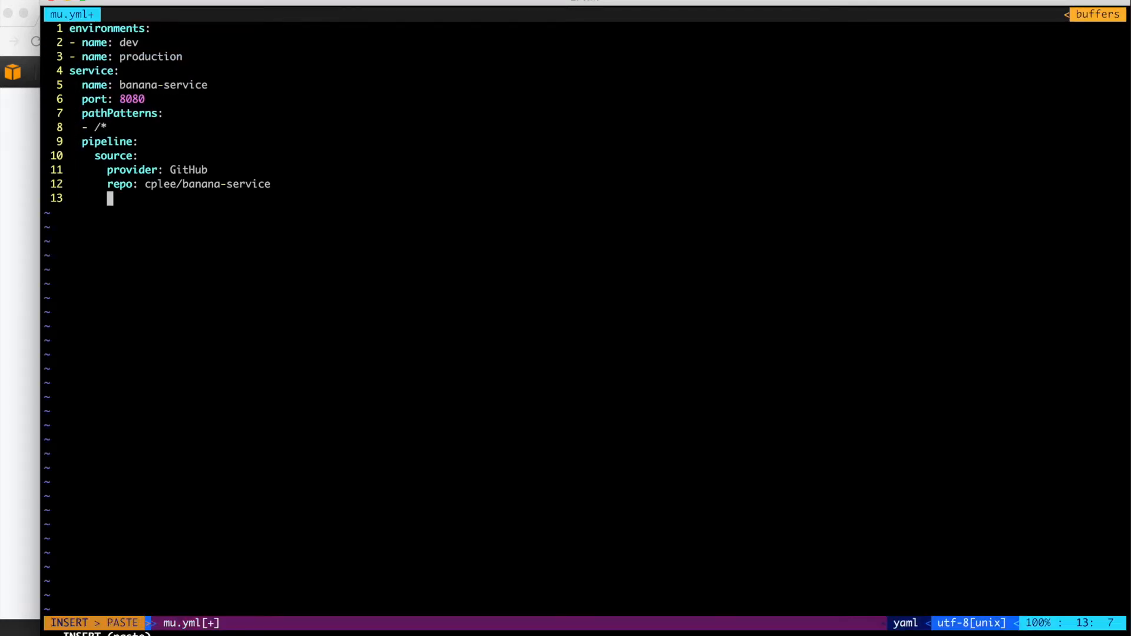
pyautogui.write('build:')
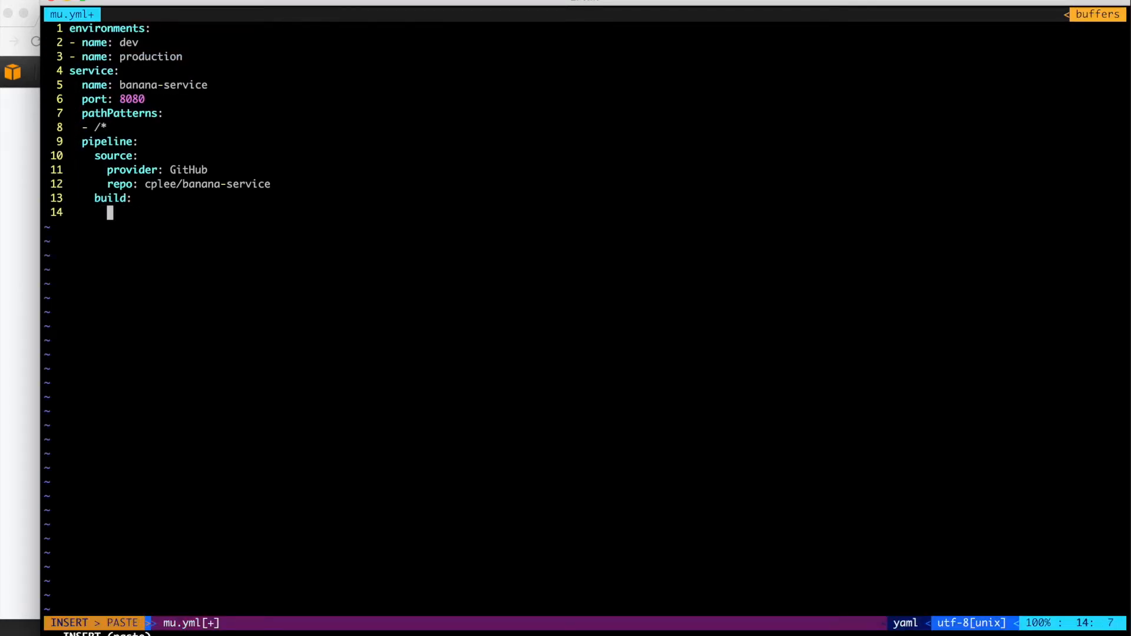
pyautogui.write('image: aws/codebuild/java:openjdk-8')
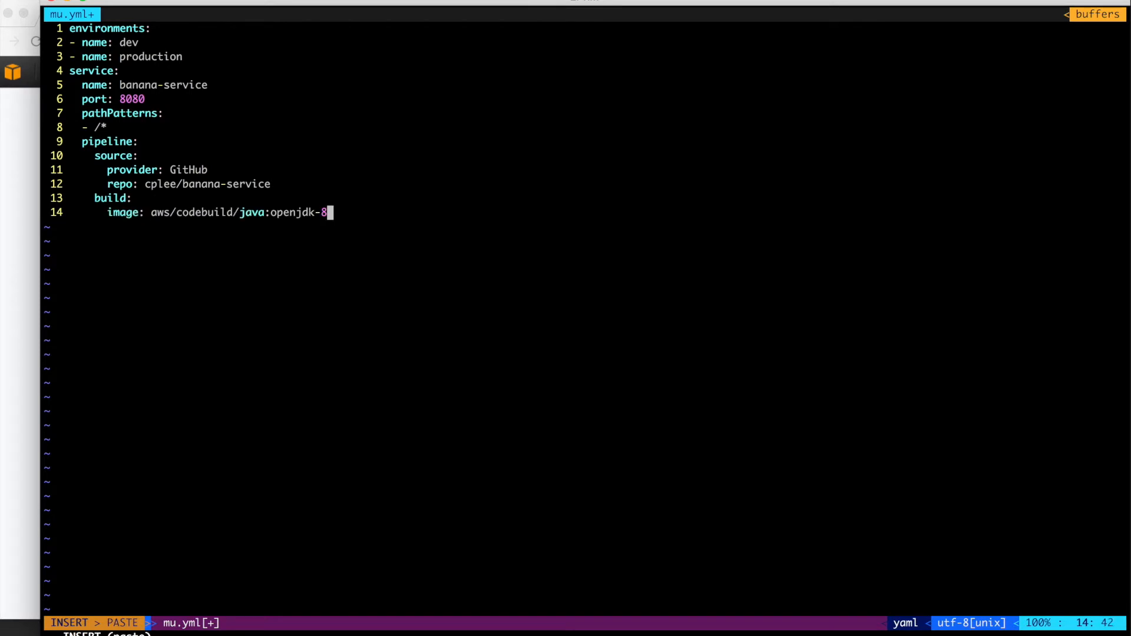
pyautogui.press('Escape')
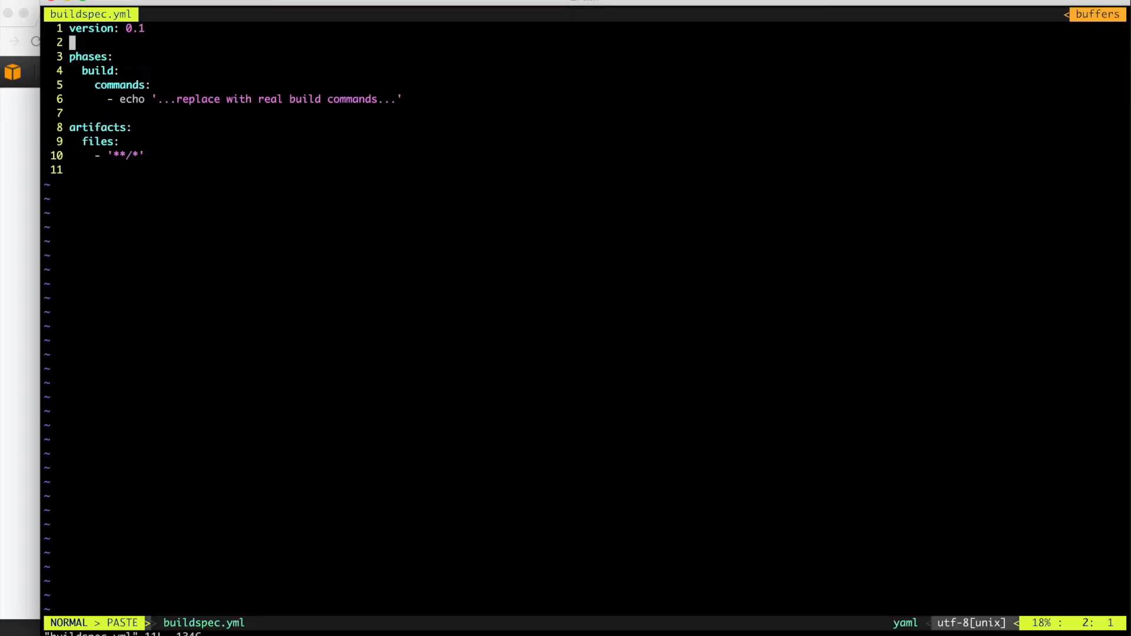
pyautogui.write('grd')
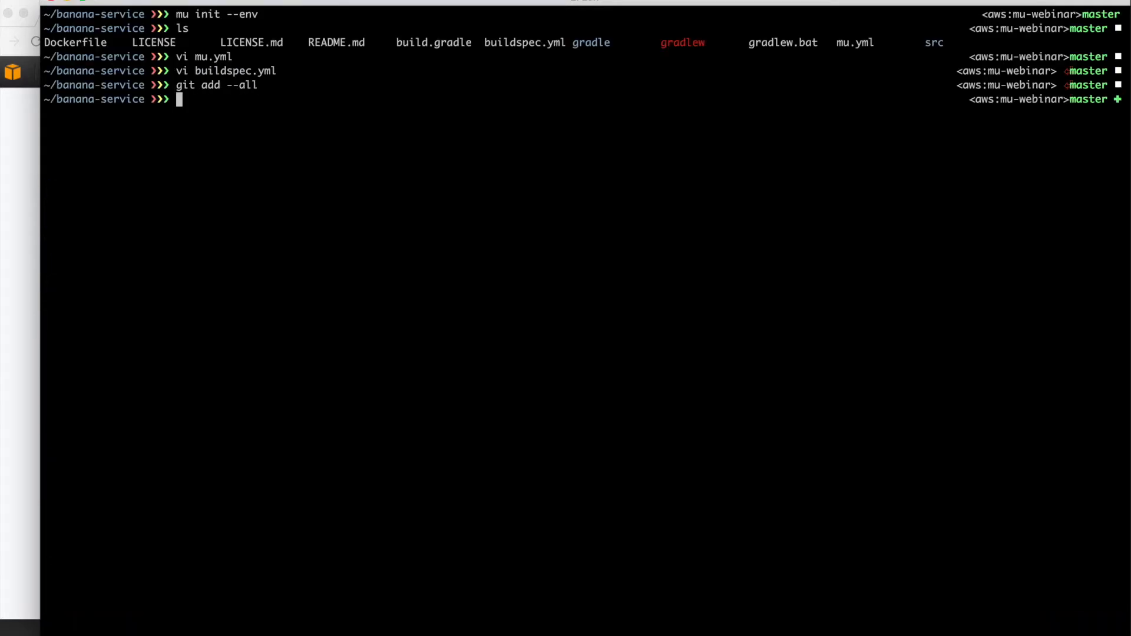
# Commit mu.yml and buildspec.yml as "mu init" and push to GitHub.
pyautogui.write('git commit -m "m')
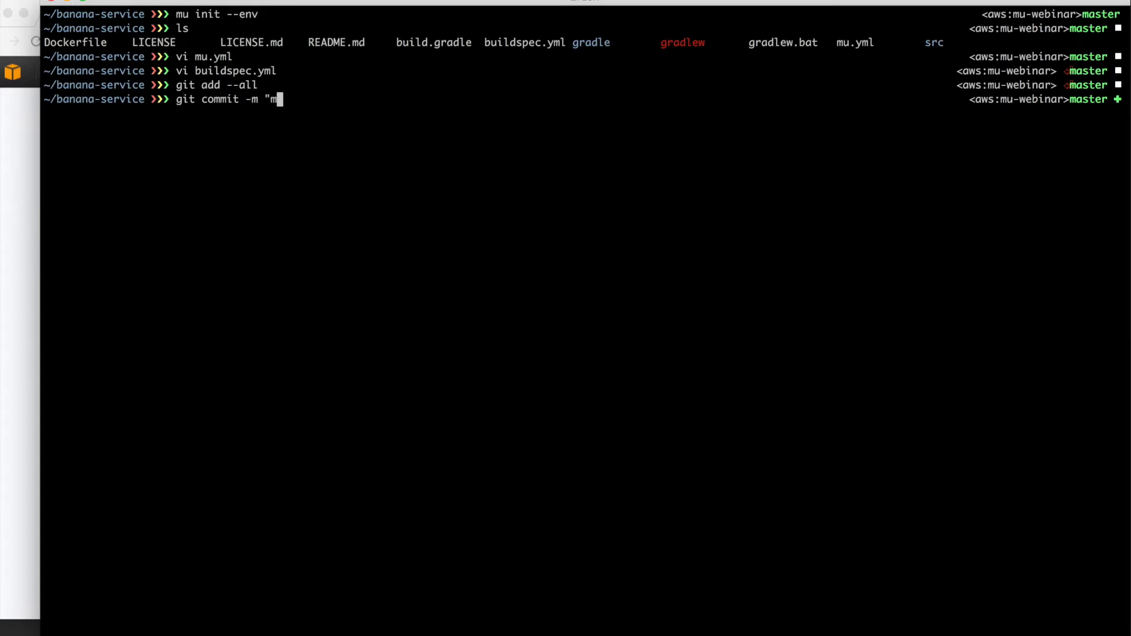
pyautogui.press('Return')
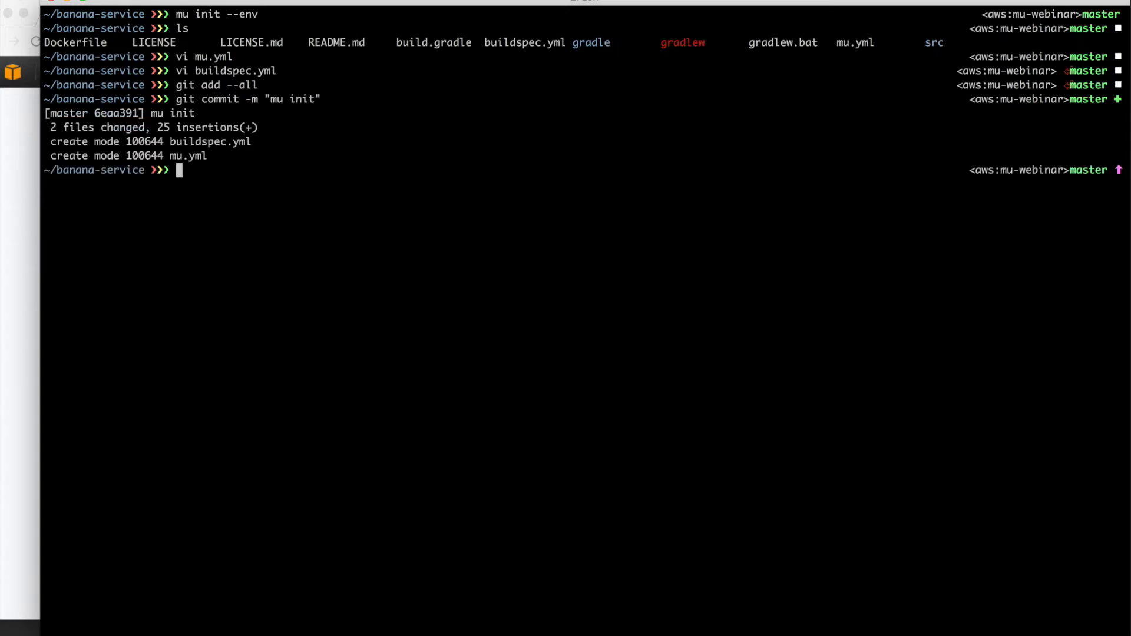
pyautogui.write('git push')
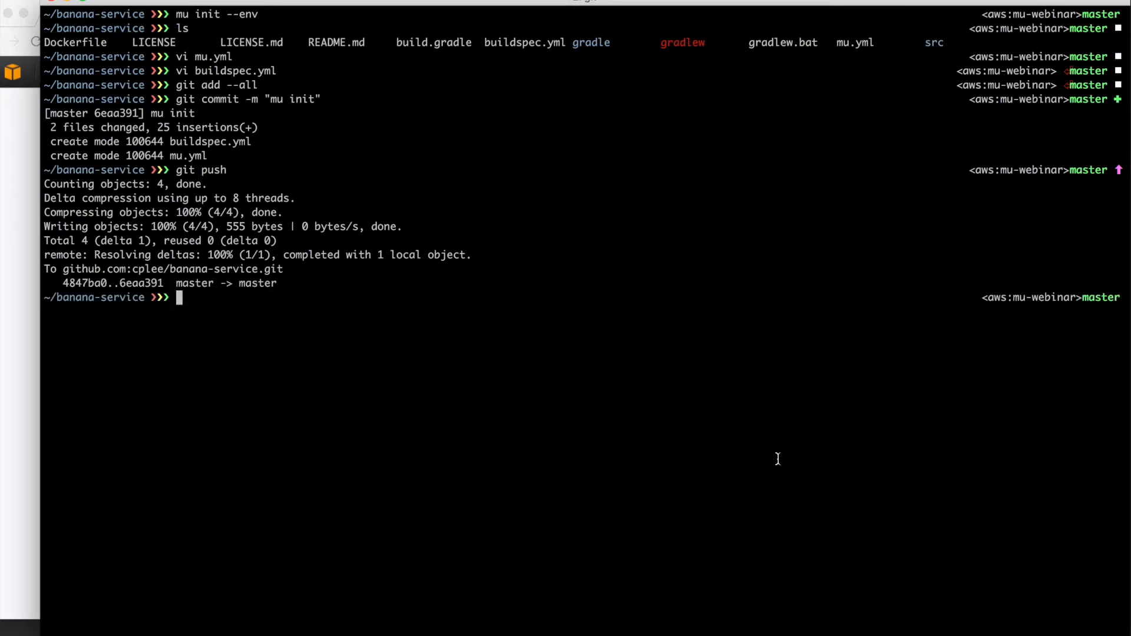
# Create the pipeline with mu pipeline up and view its stage status table.
pyautogui.write('mu pipeline up')
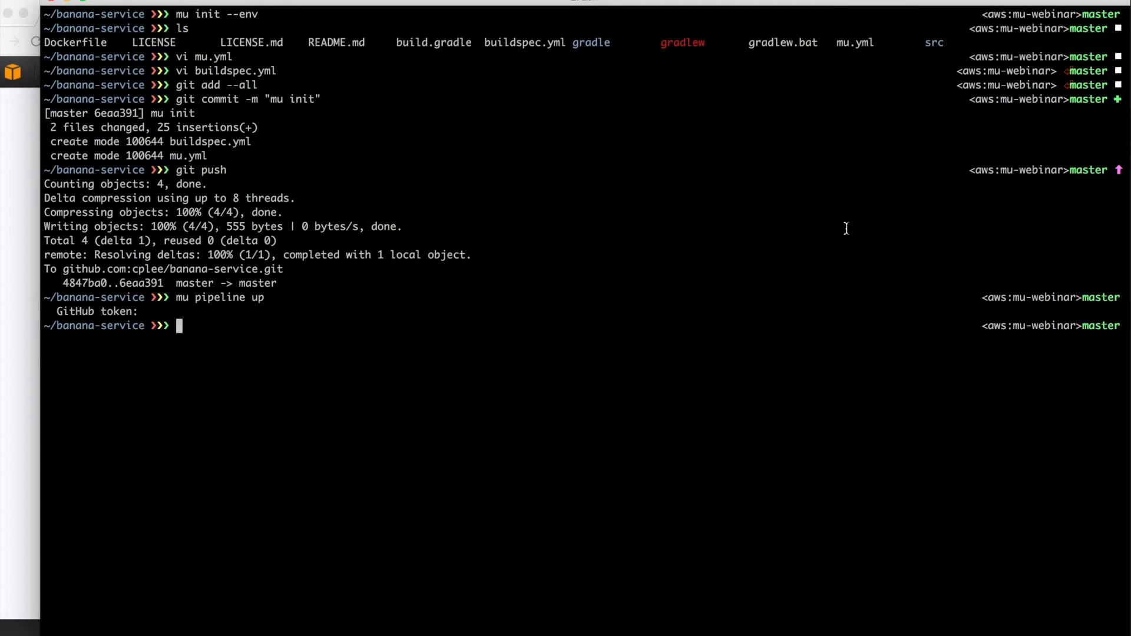
pyautogui.write('mu sf')
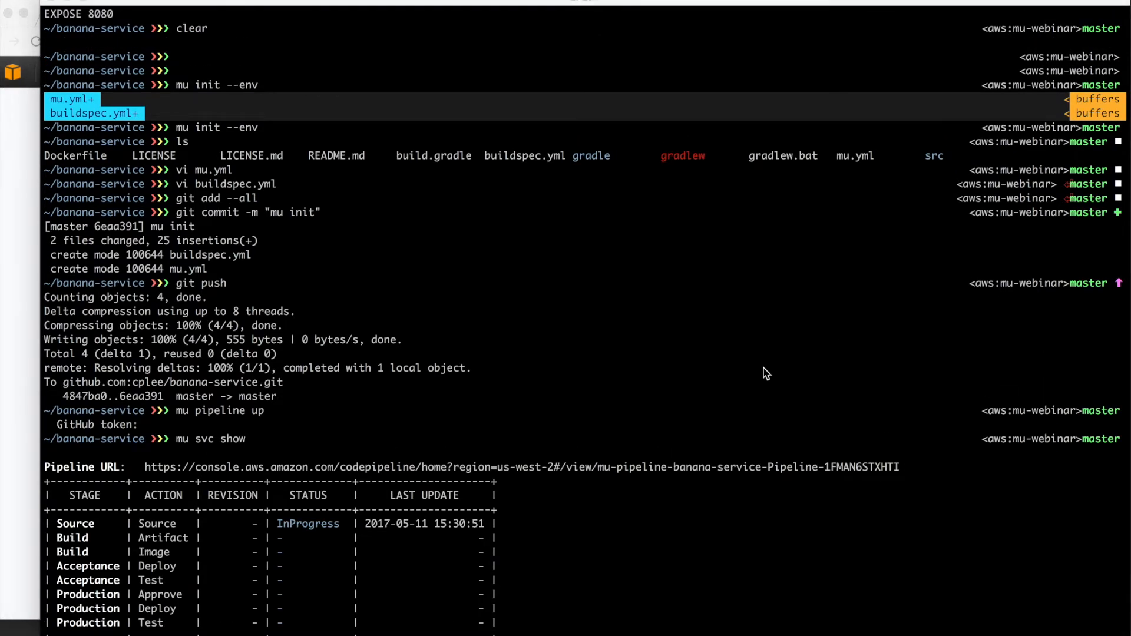
pyautogui.scroll(-3)
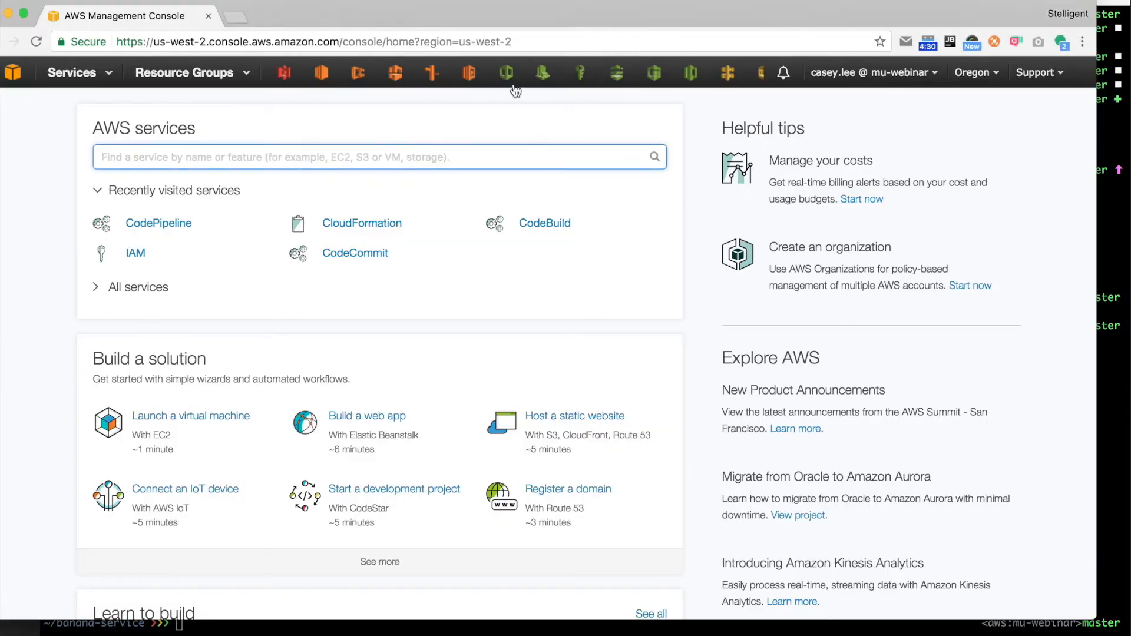
# Open the mu-pipeline-banana-service pipeline in CodePipeline and scroll through its stages.
pyautogui.click(157, 222)
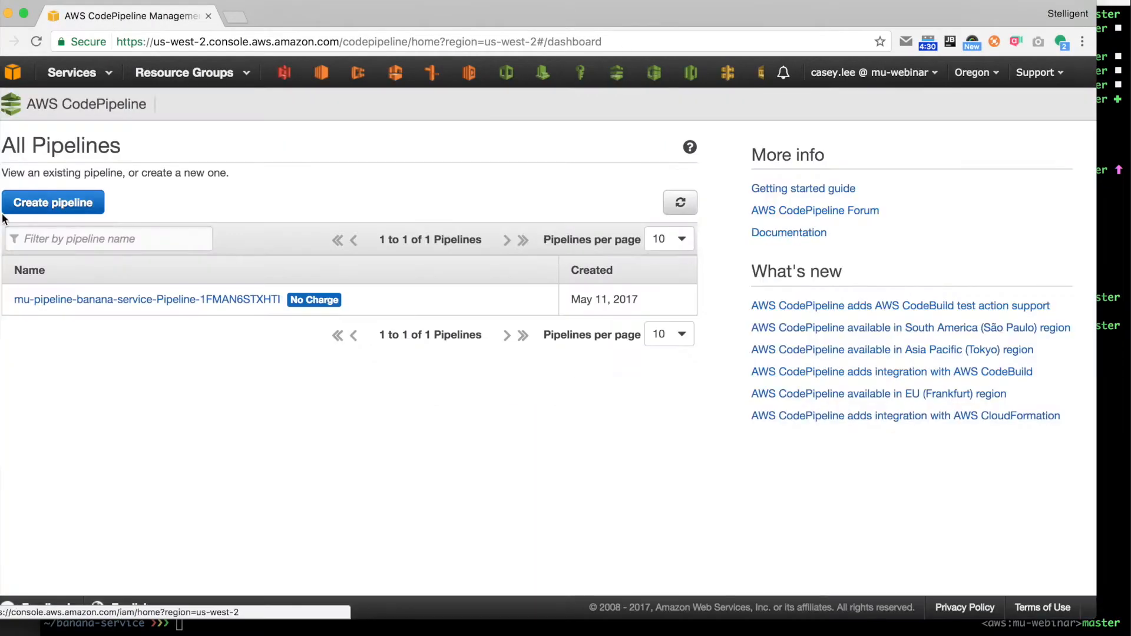
pyautogui.click(147, 298)
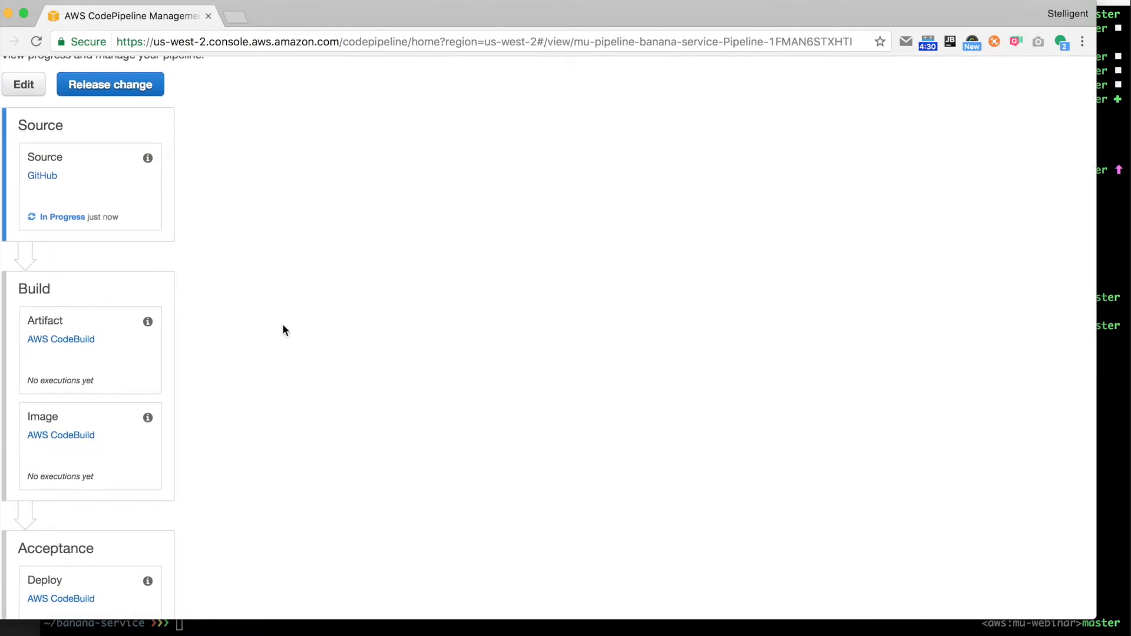
pyautogui.scroll(-3)
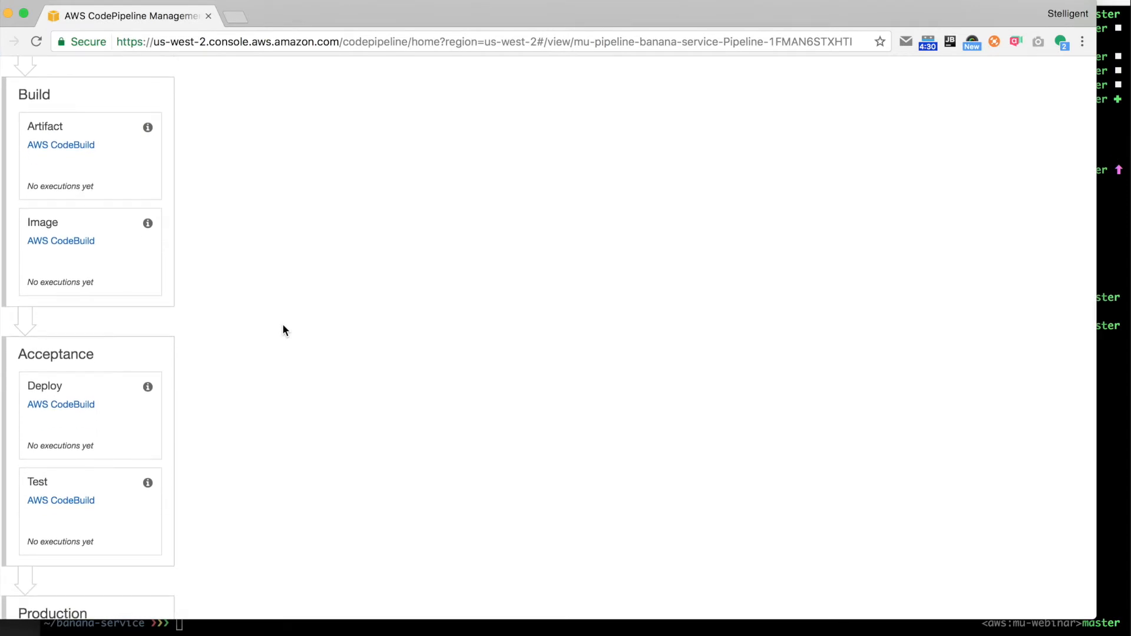
pyautogui.scroll(-3)
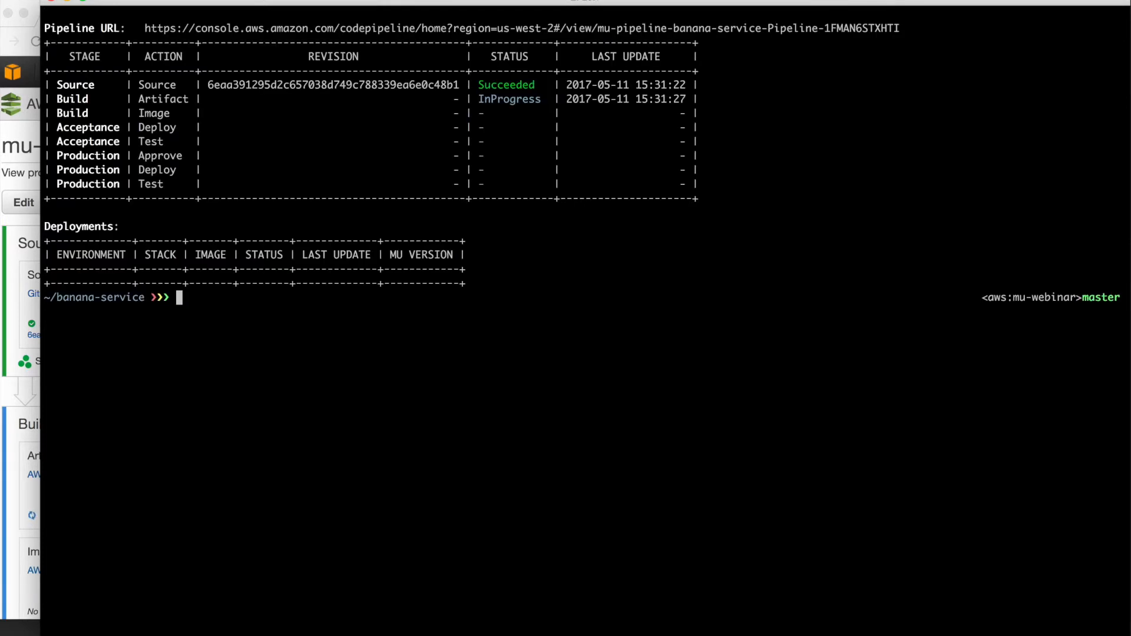
# Stream mu pipeline logs -f until Gradle reports BUILD SUCCESSFUL and artifacts upload.
pyautogui.write('mu pipeline logs -f')
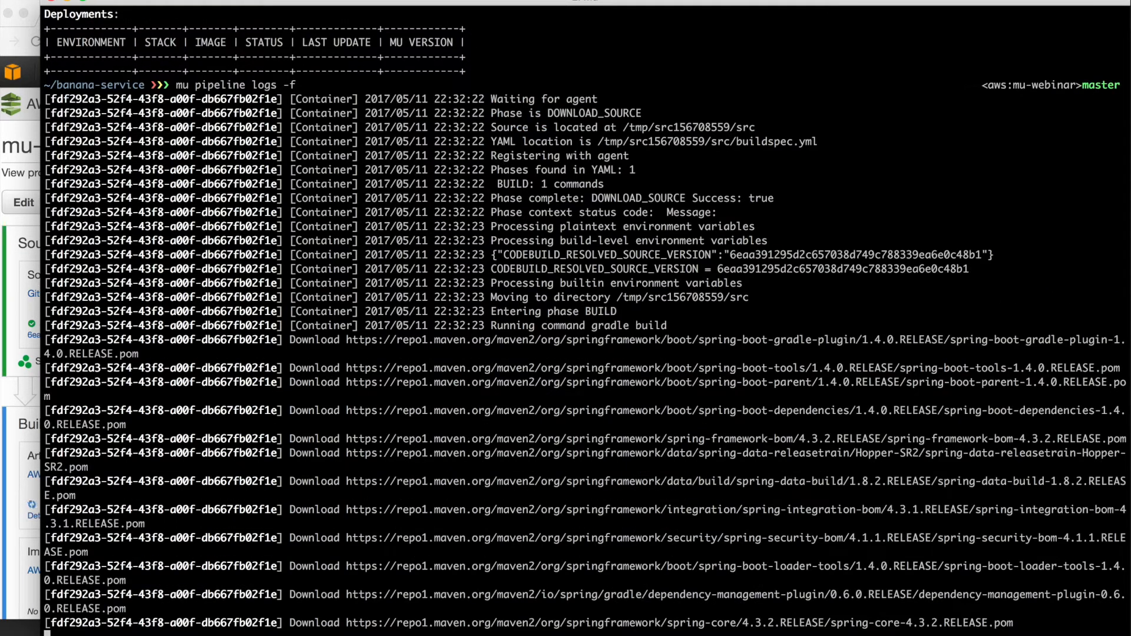
pyautogui.scroll(-3)
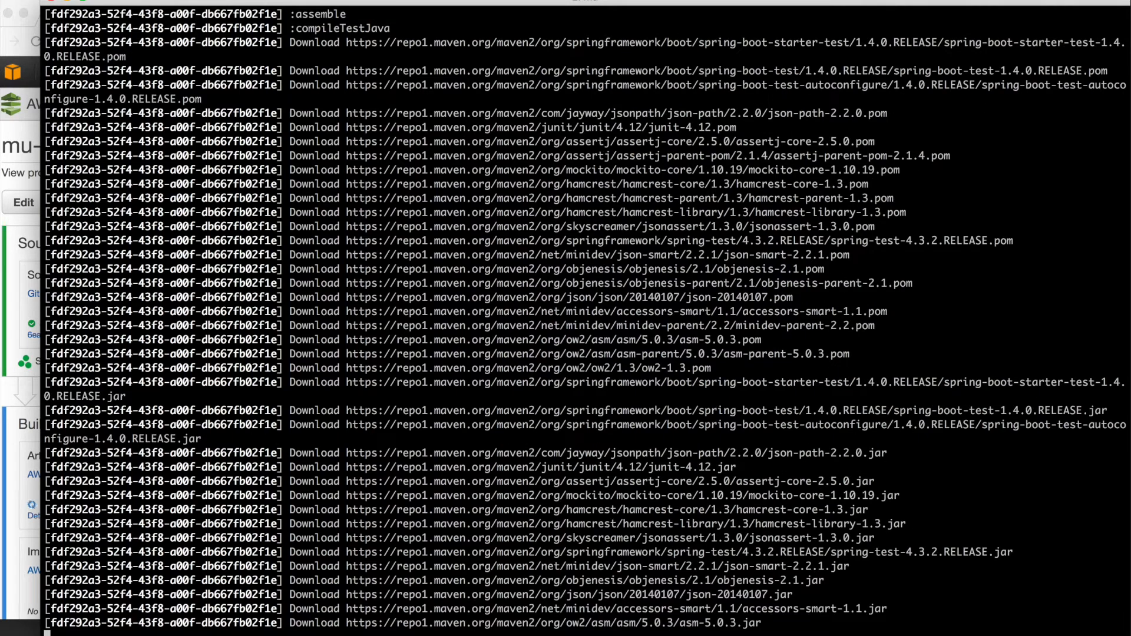
pyautogui.scroll(-3)
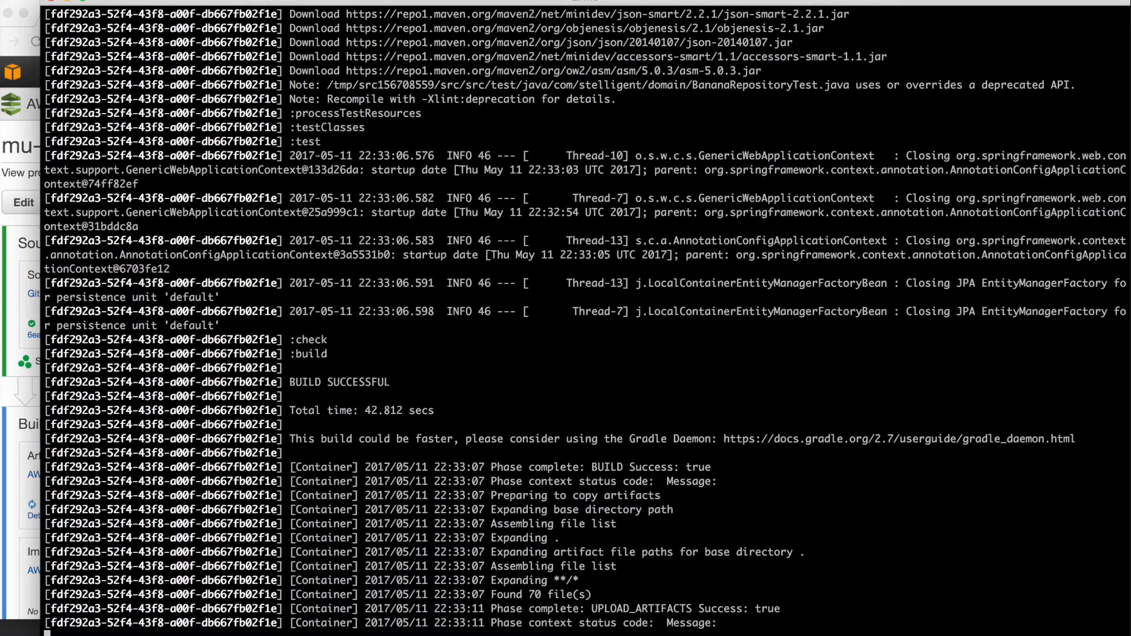
pyautogui.moveTo(349, 388)
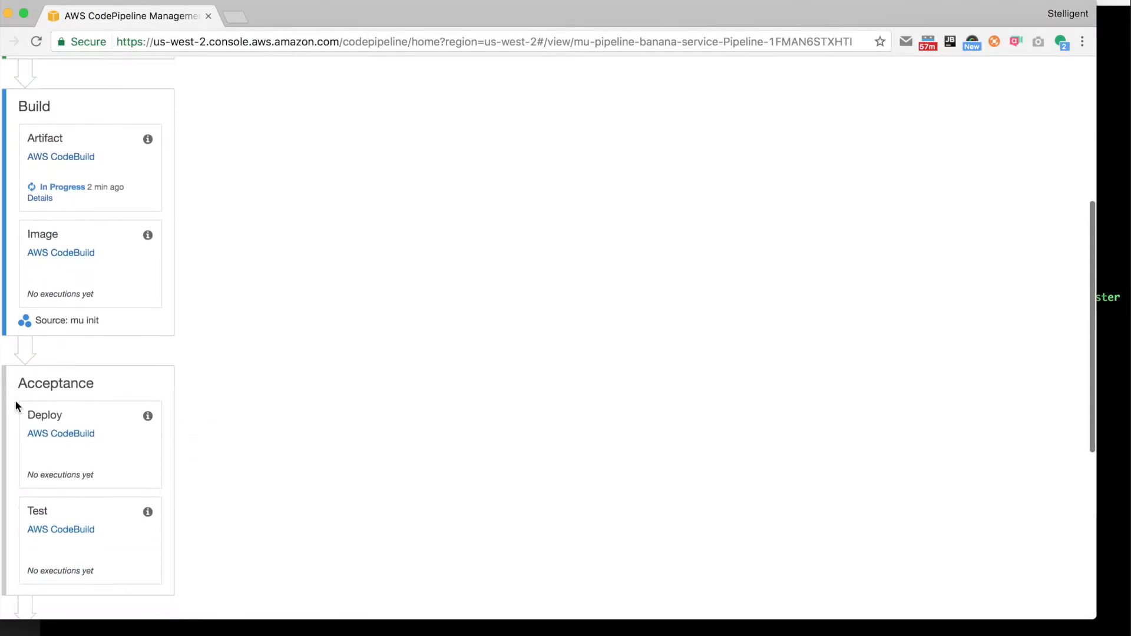
pyautogui.scroll(-3)
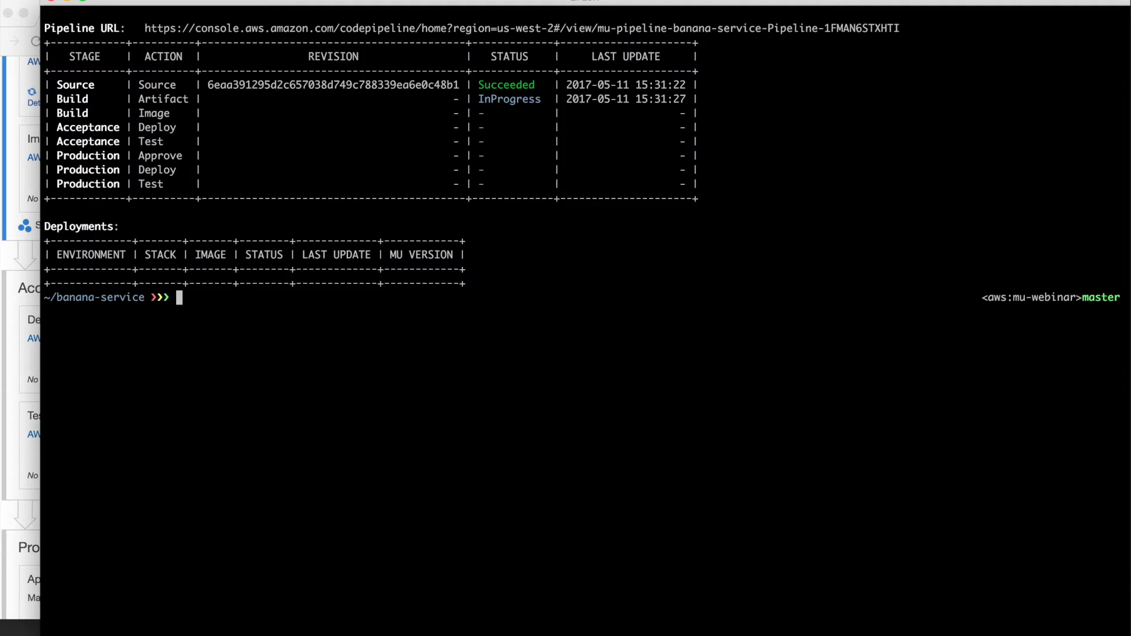
pyautogui.write('mu pipeline logs -f')
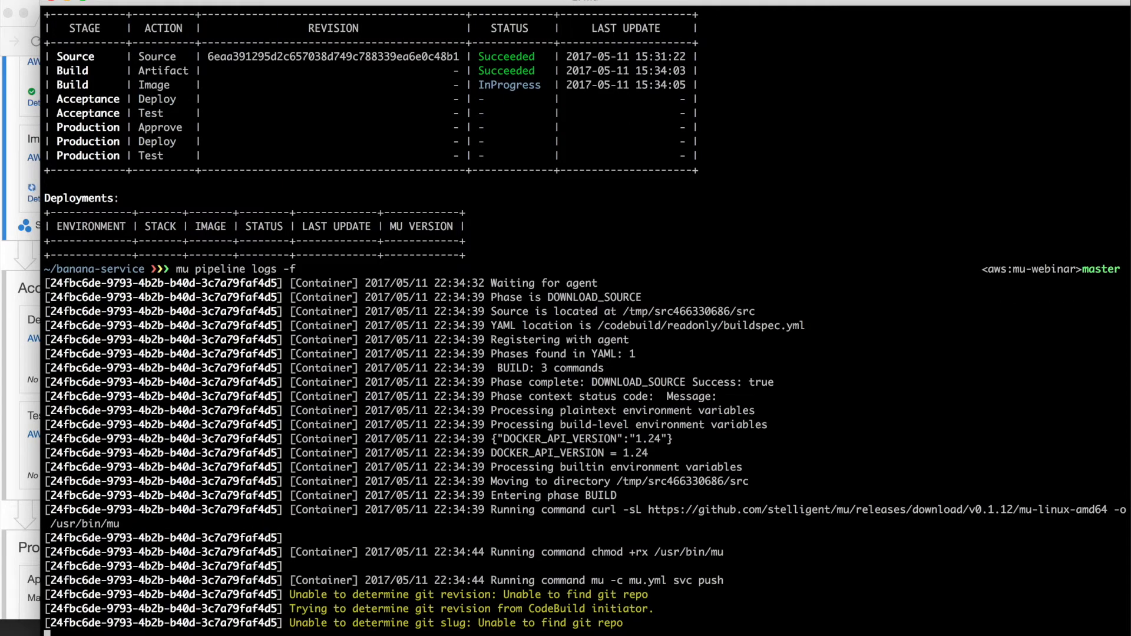
# Scroll the status output to see Build Image succeeded and Acceptance Deploy in progress.
pyautogui.scroll(-3)
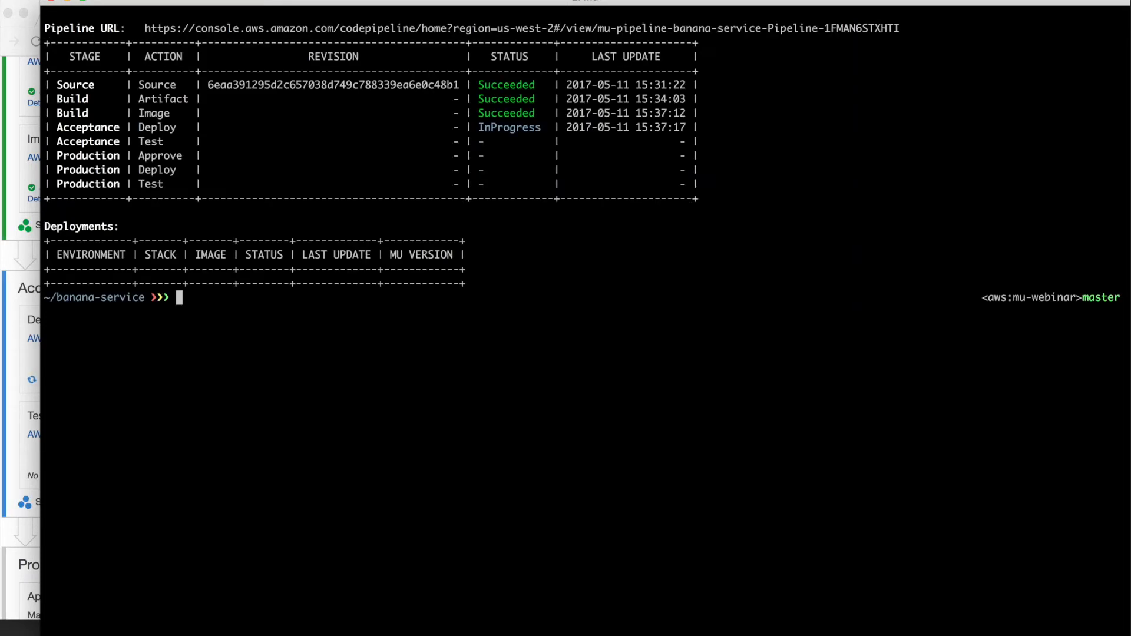
# Stream the Acceptance Deploy logs showing mu downloading and the dev environment update.
pyautogui.write('mu pipeline logs -f')
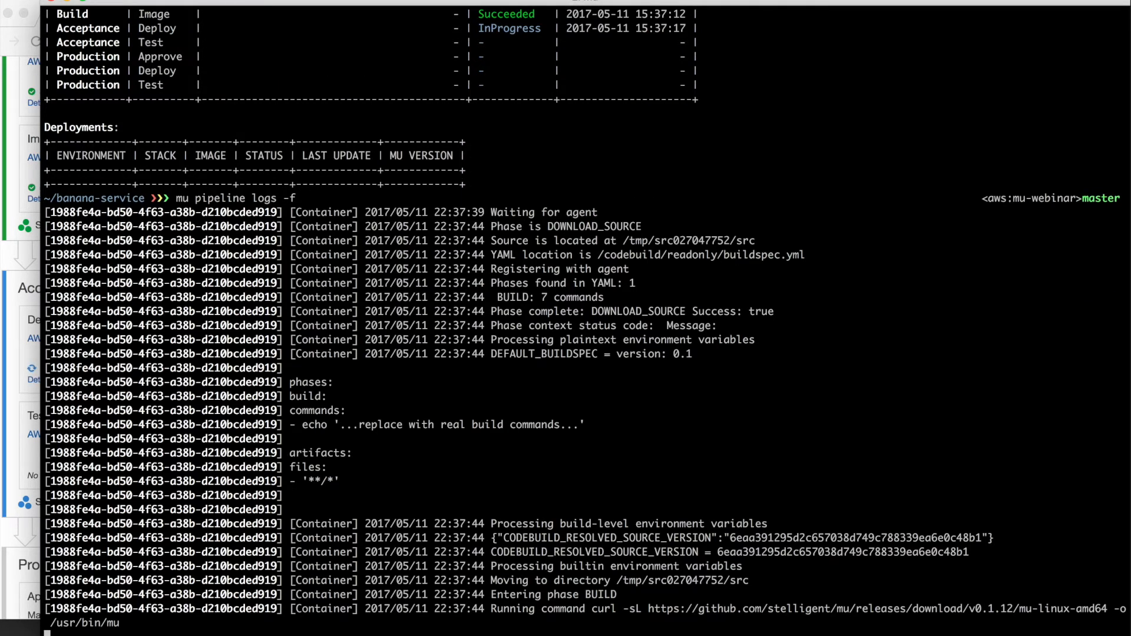
pyautogui.scroll(-3)
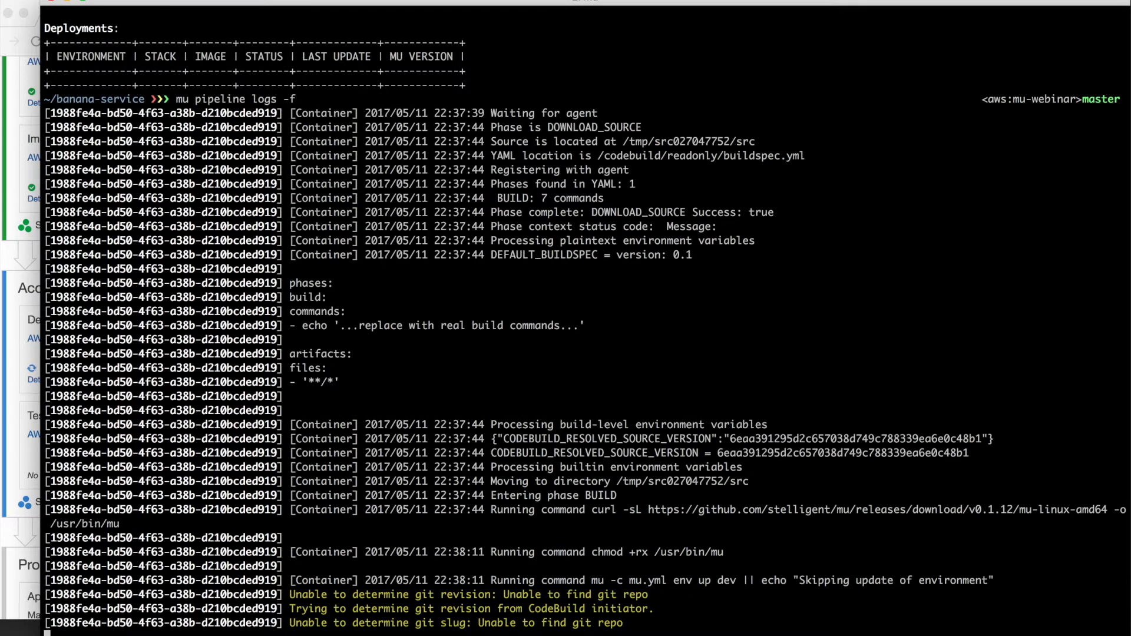
pyautogui.moveTo(857, 412)
pyautogui.write('mu svc logs -f dev')
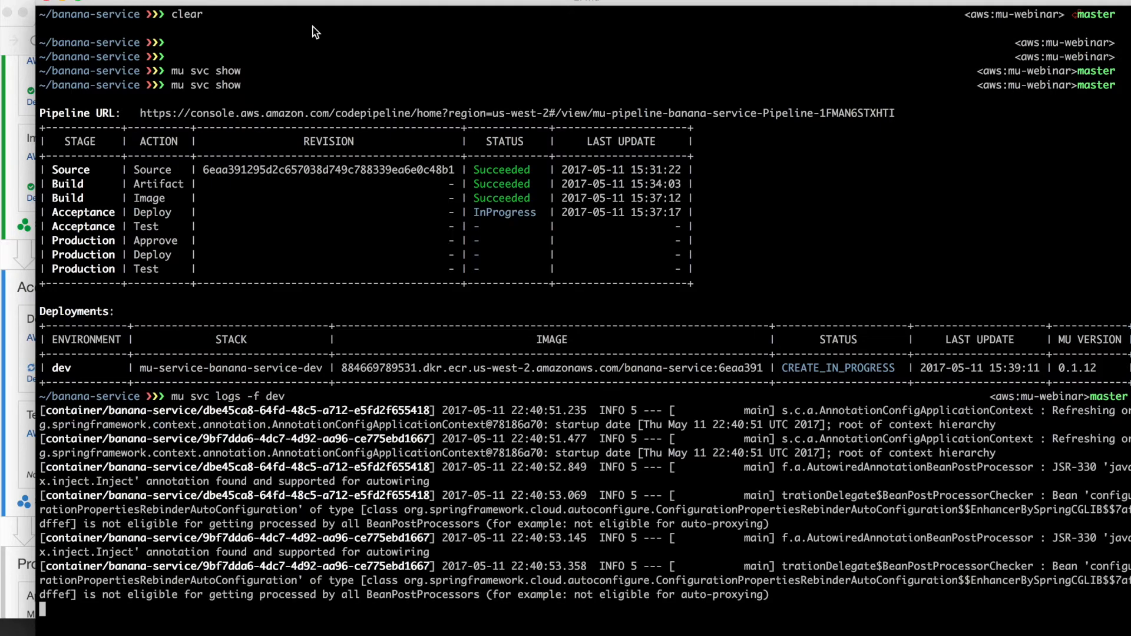
# Scroll the dev logs until both containers show Started BananaApplication on port 8080.
pyautogui.scroll(-3)
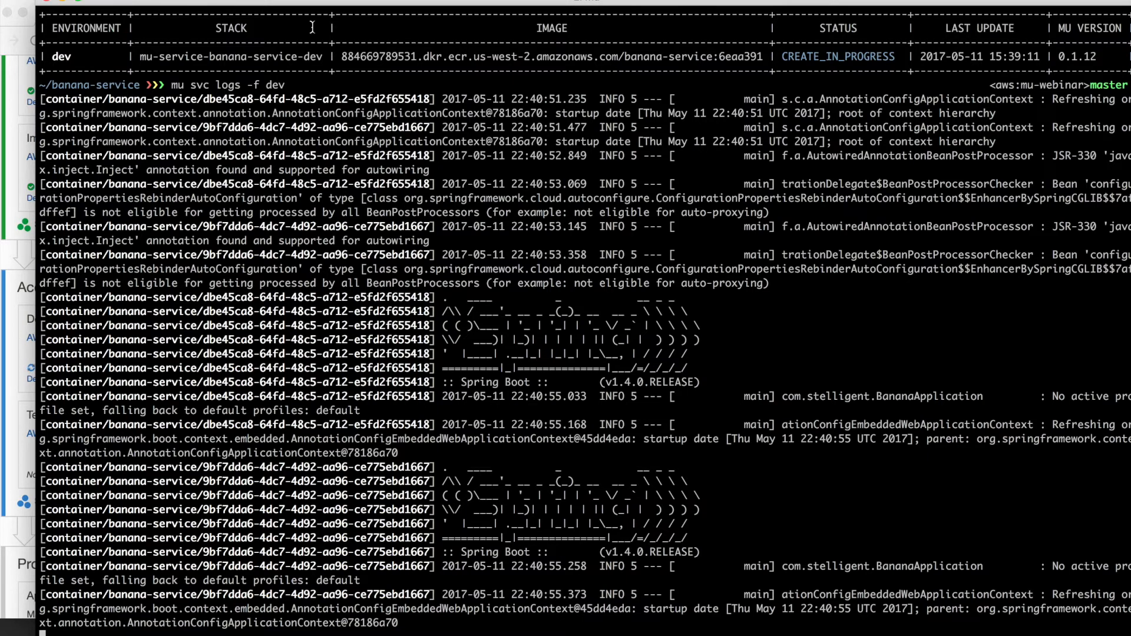
pyautogui.scroll(-3)
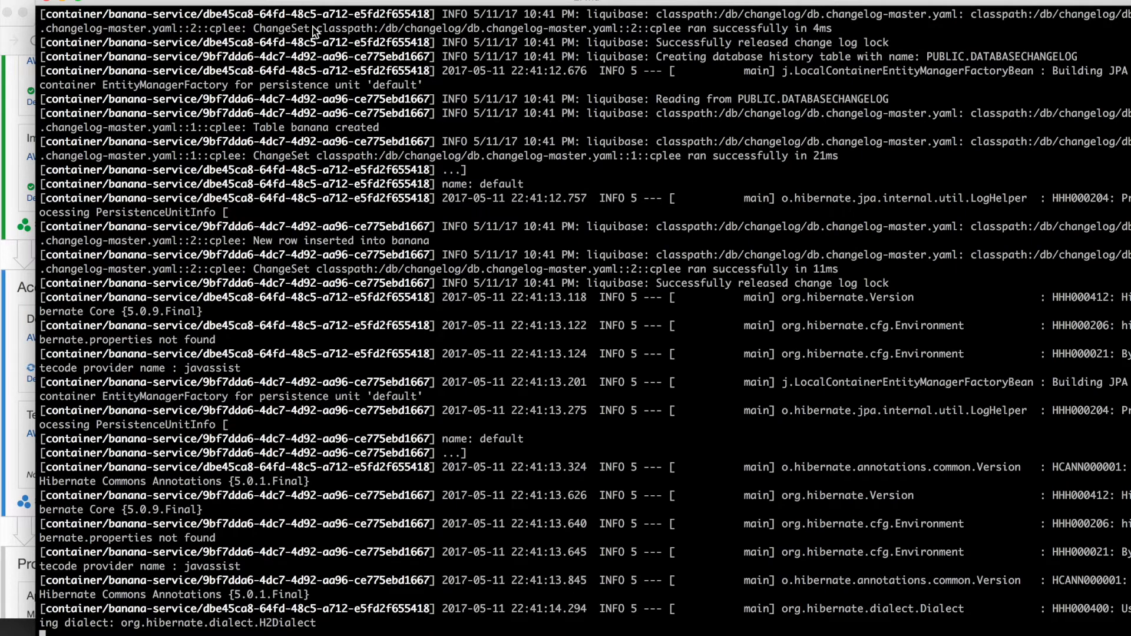
pyautogui.scroll(-3)
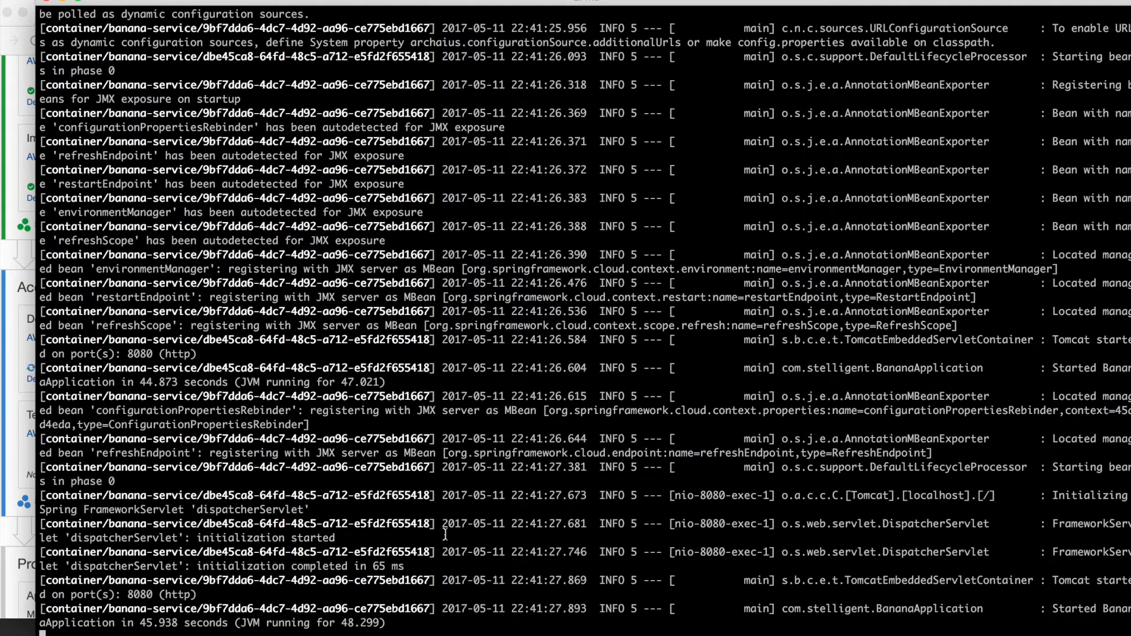
pyautogui.scroll(-3)
pyautogui.write('mu env')
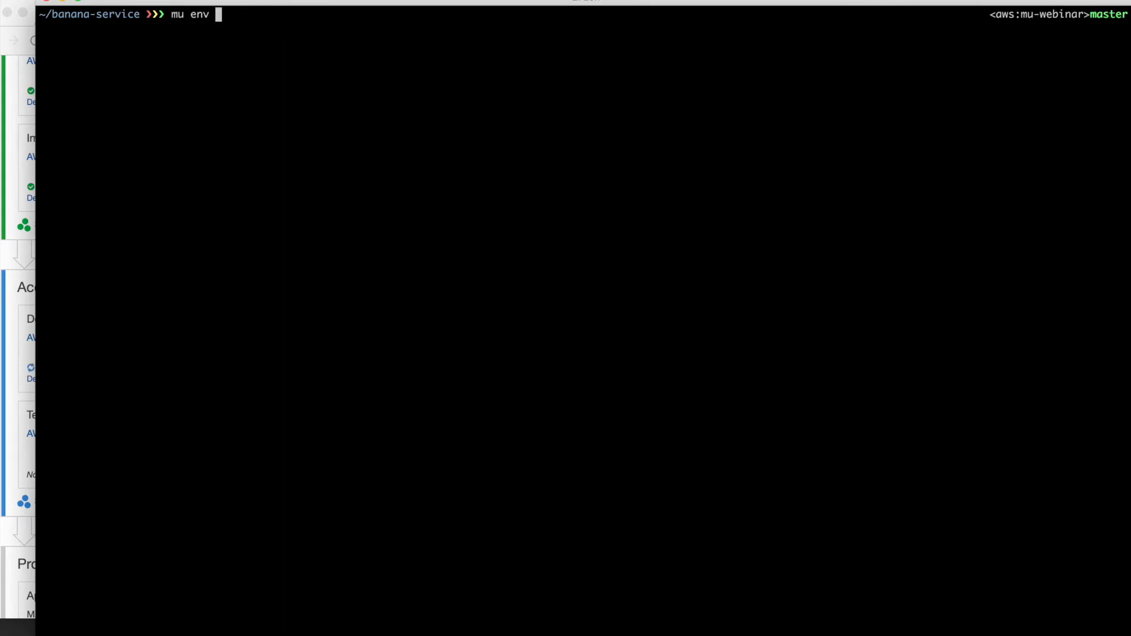
# List mu environments and curl the dev load balancer's /bananas endpoint.
pyautogui.write('list')
pyautogui.write('mu env show dev')
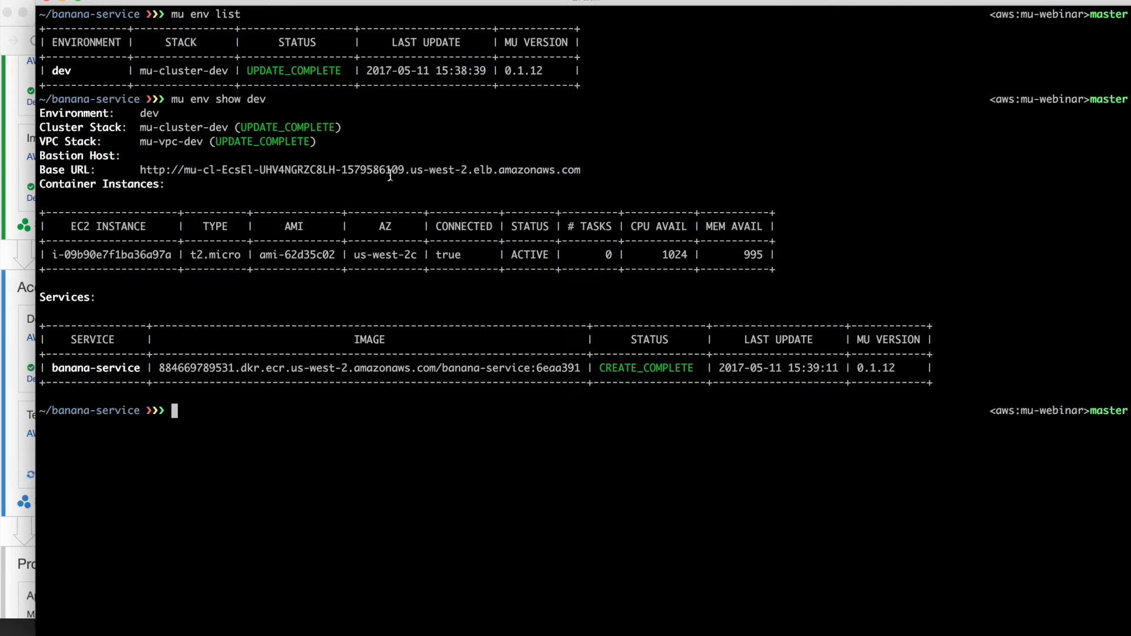
pyautogui.write('rm -f buildspec.yml mu.yml')
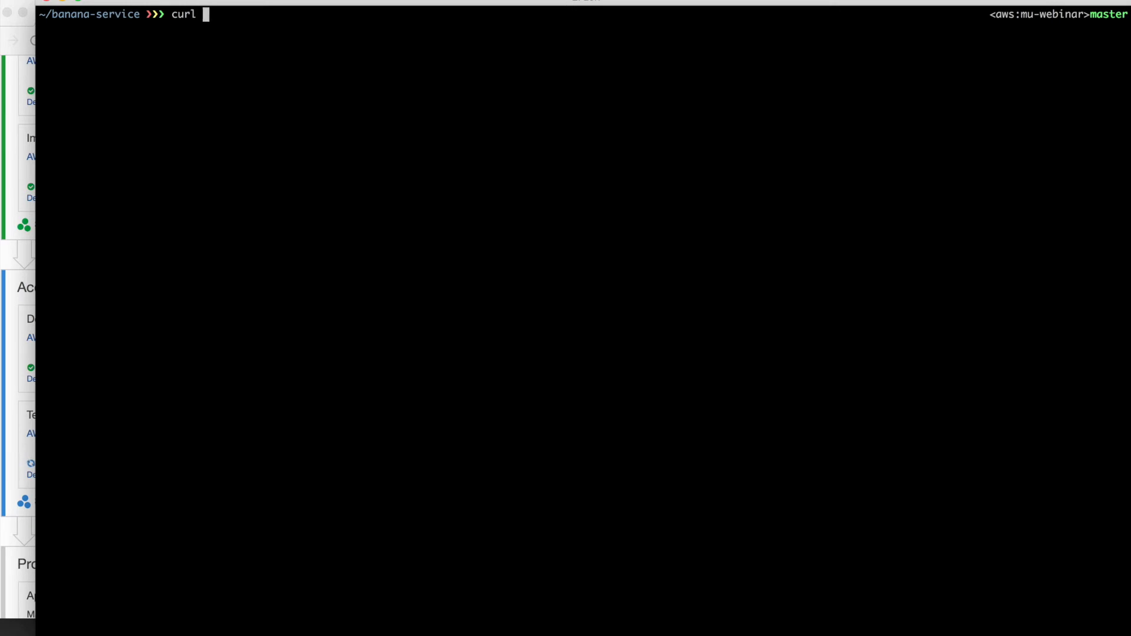
pyautogui.write('-s')
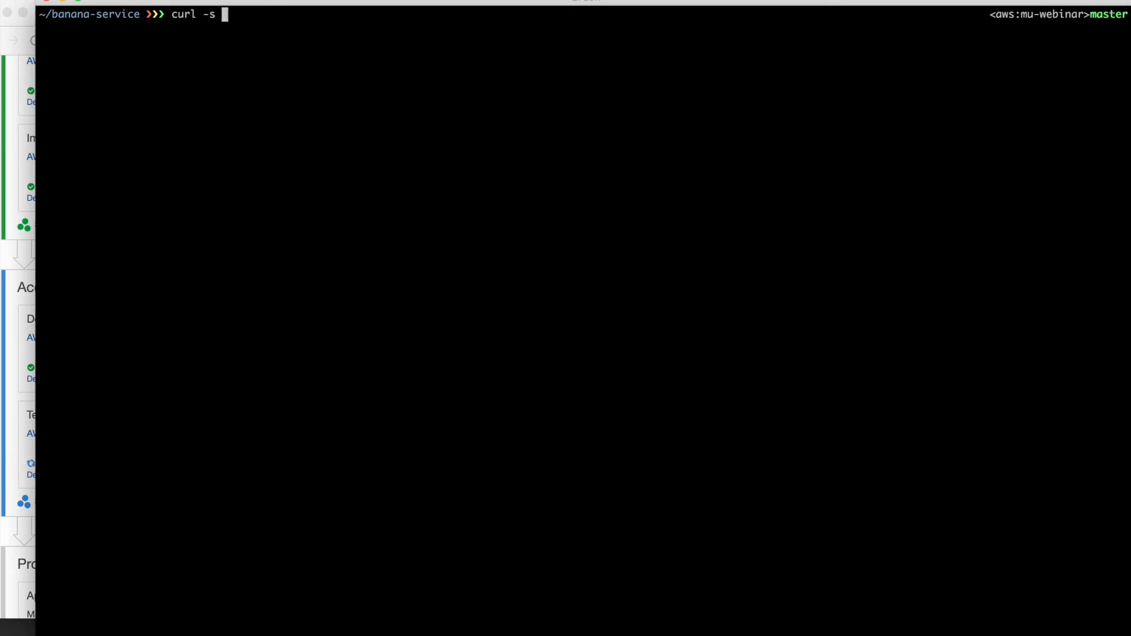
pyautogui.write('http://mu-cl-EcsEl-UHV4NGRZC8LH-1579586109.us-west-2.elb.amazonaws.com/bananas')
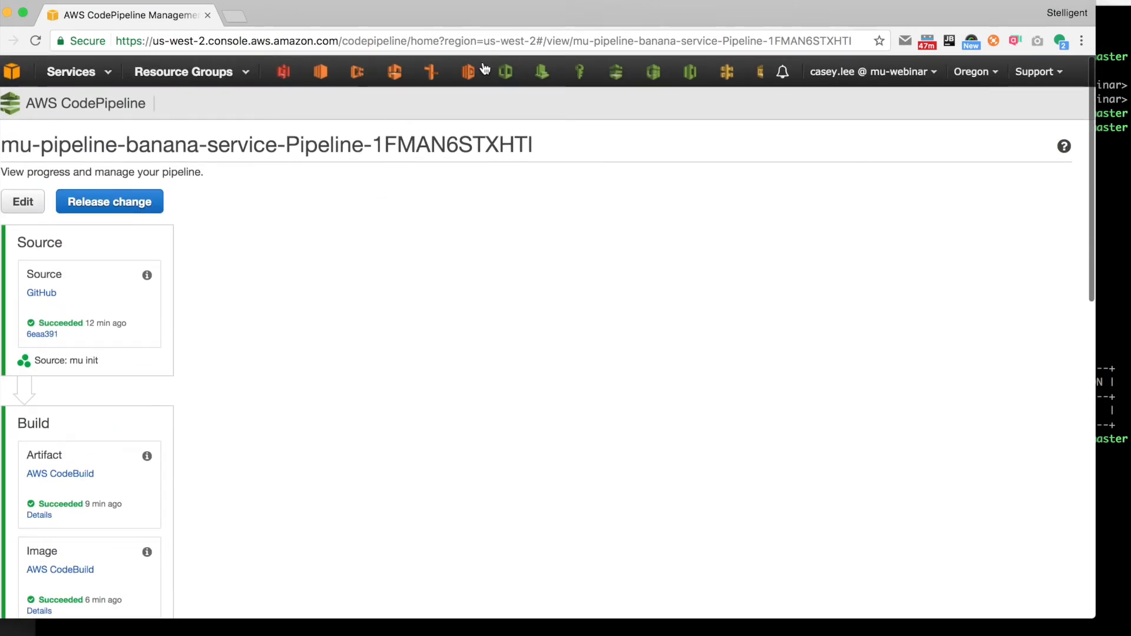
# Select the mu-vpc-dev stack in CloudFormation and scroll through its Resources list.
pyautogui.click(505, 72)
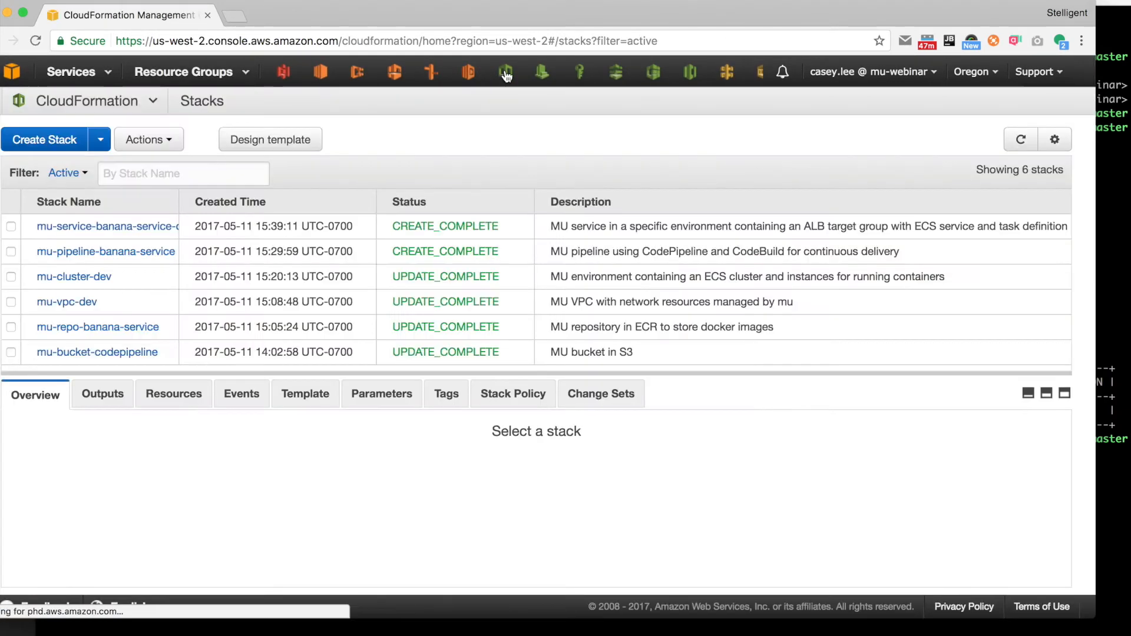
pyautogui.moveTo(108, 231)
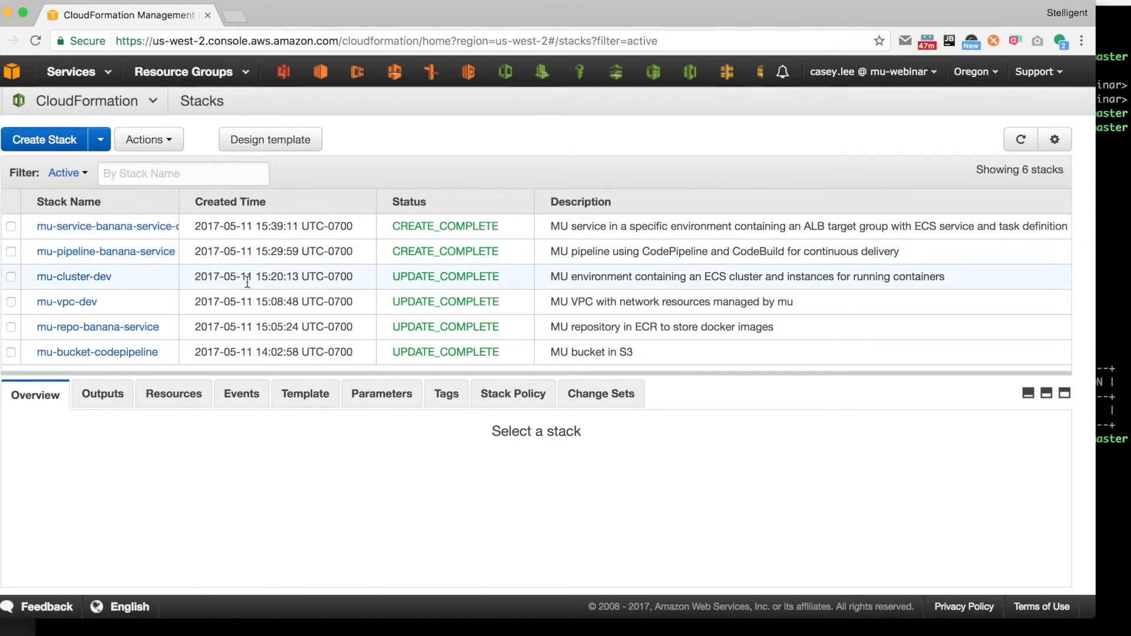
pyautogui.click(74, 277)
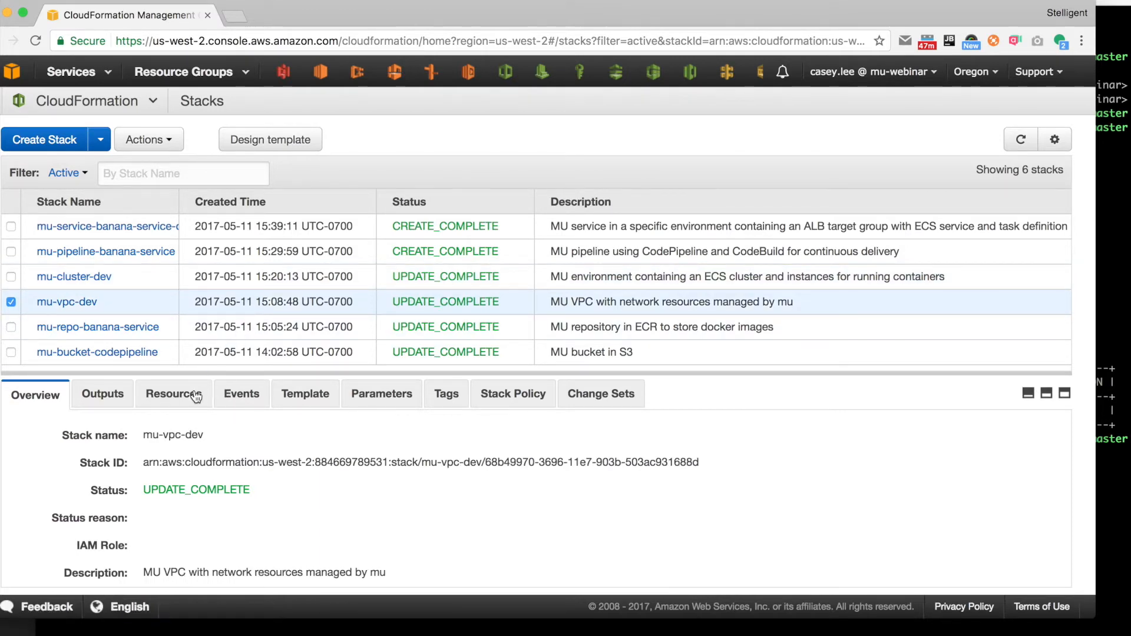
pyautogui.click(173, 394)
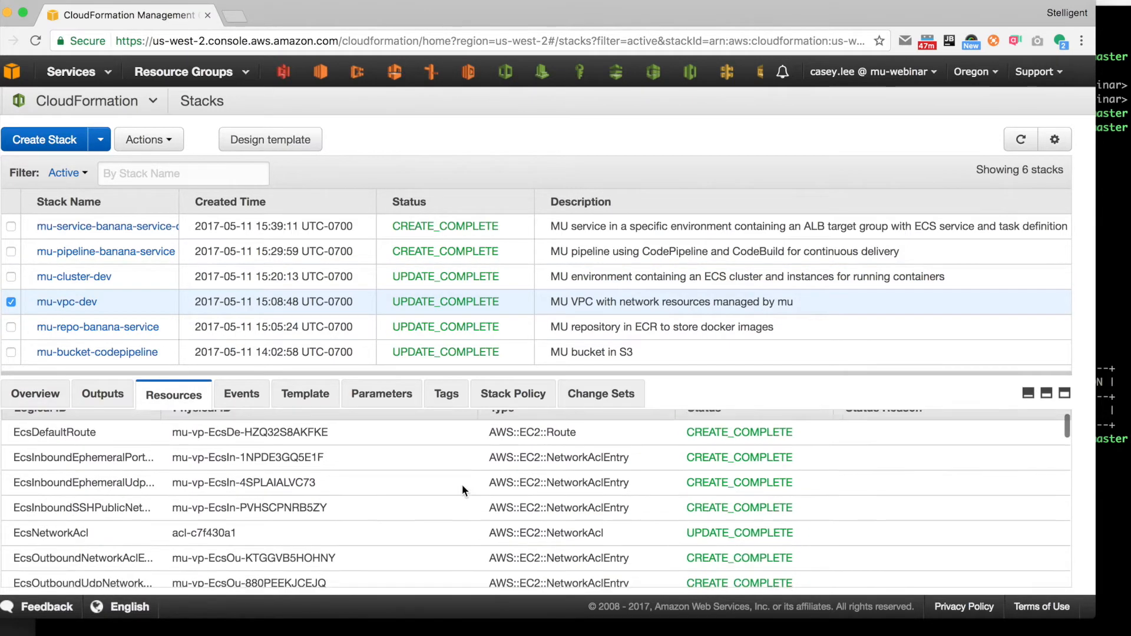
pyautogui.scroll(-3)
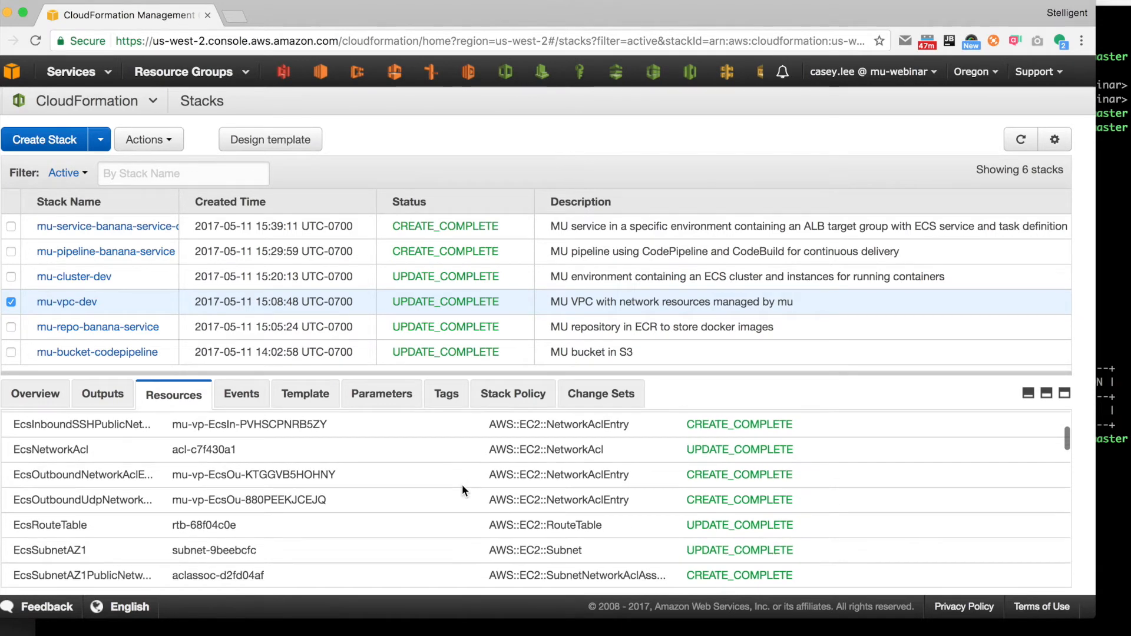
pyautogui.scroll(-3)
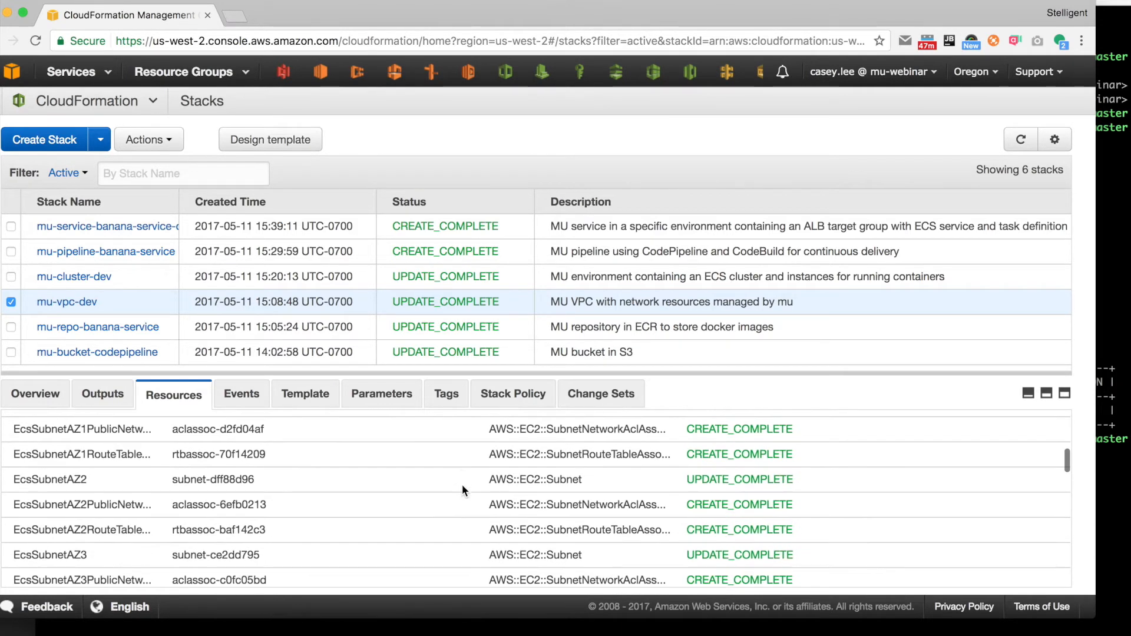
pyautogui.scroll(-3)
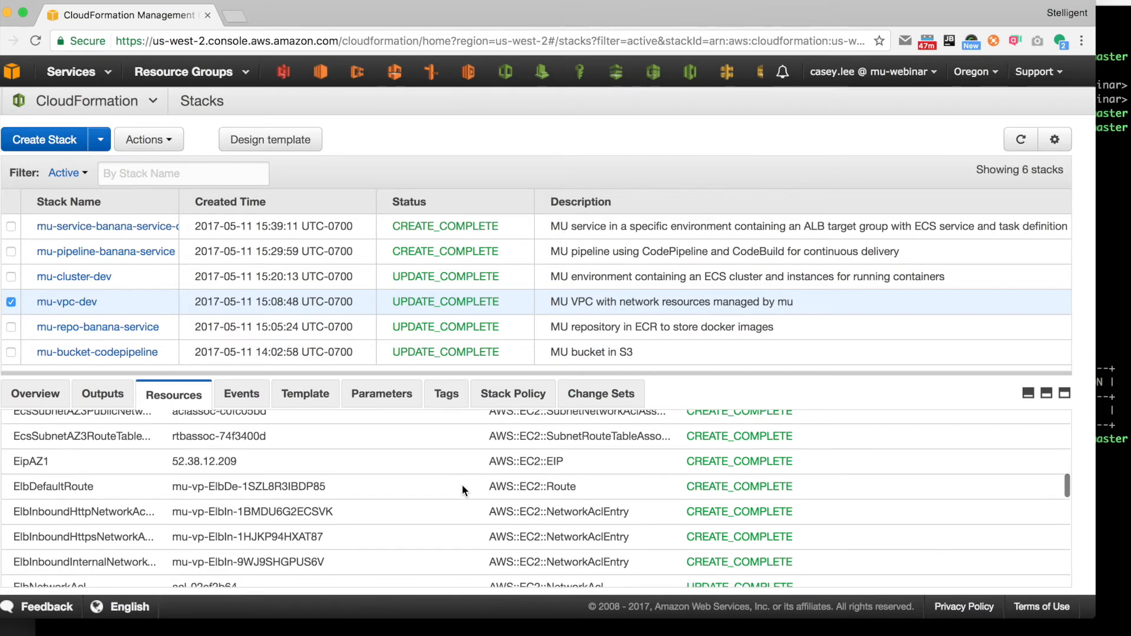
pyautogui.scroll(-3)
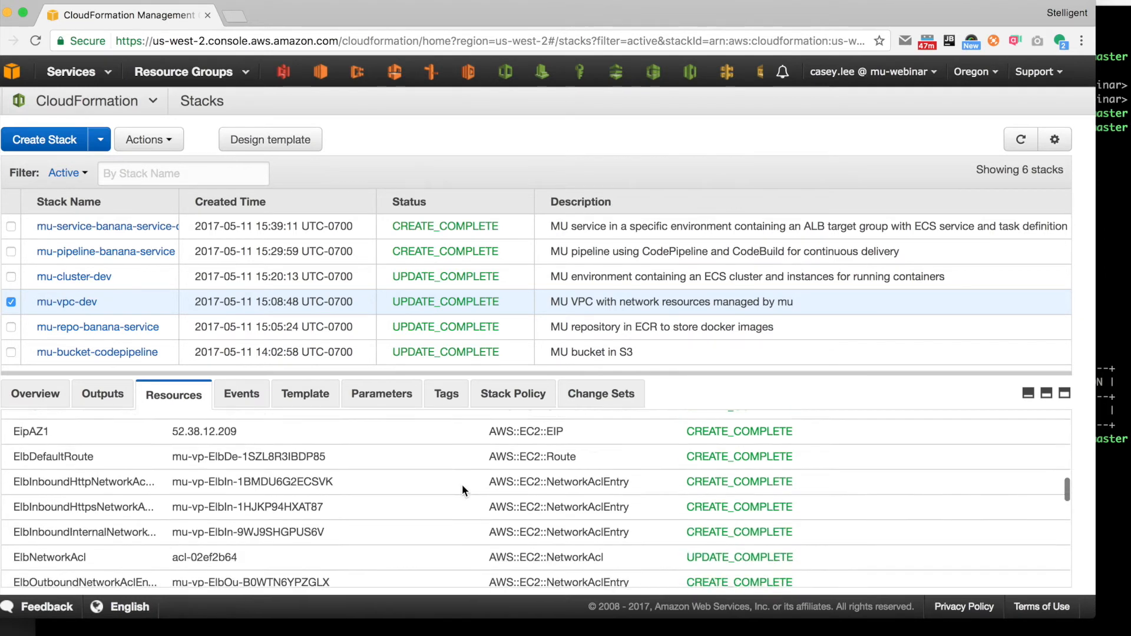
pyautogui.scroll(-3)
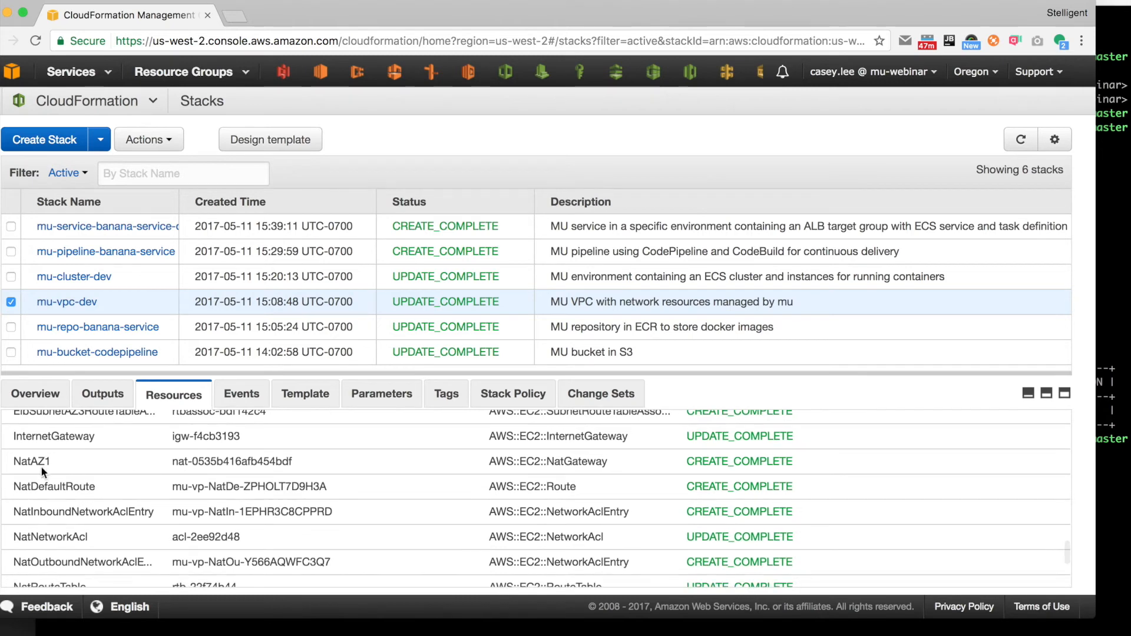
pyautogui.scroll(-3)
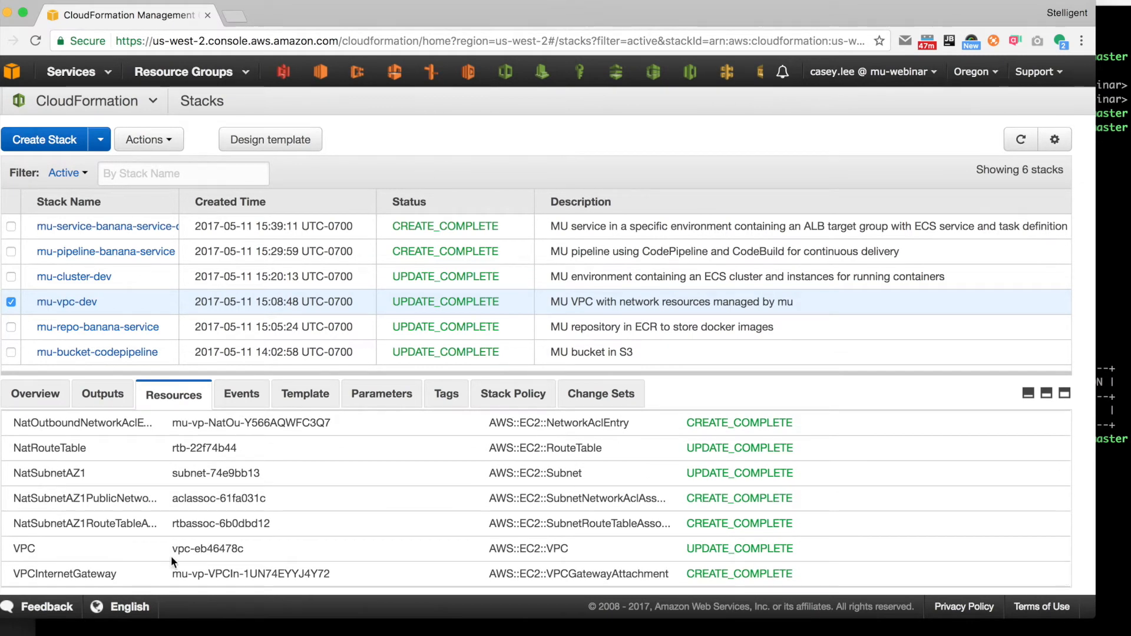
# Select the mu-cluster-dev stack and scroll through its cluster resources list.
pyautogui.click(73, 276)
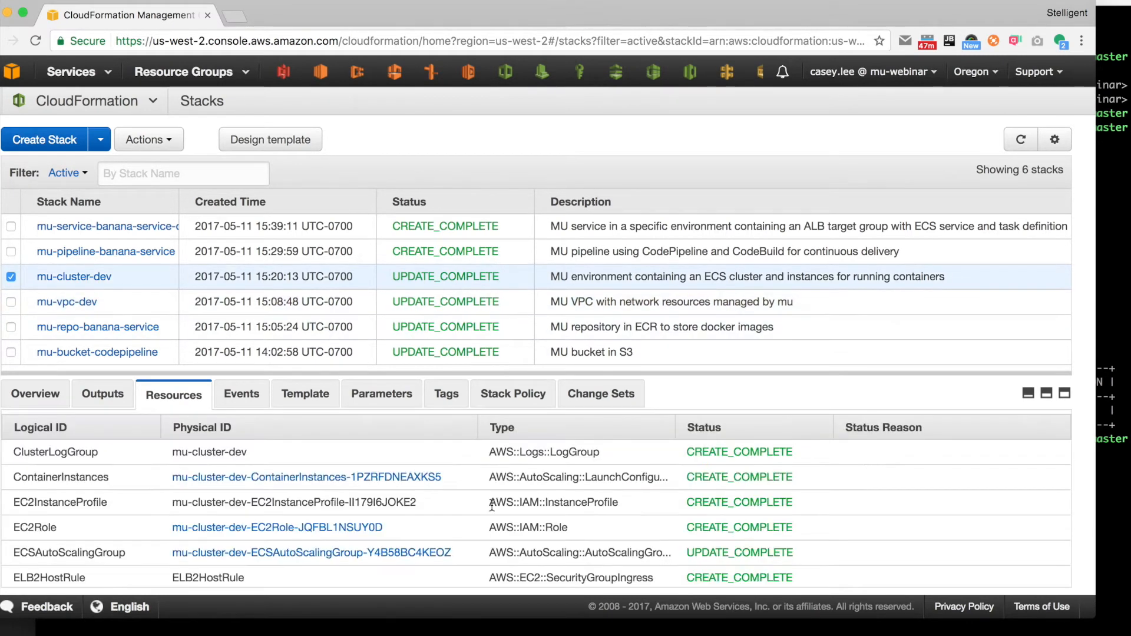
pyautogui.moveTo(552, 502)
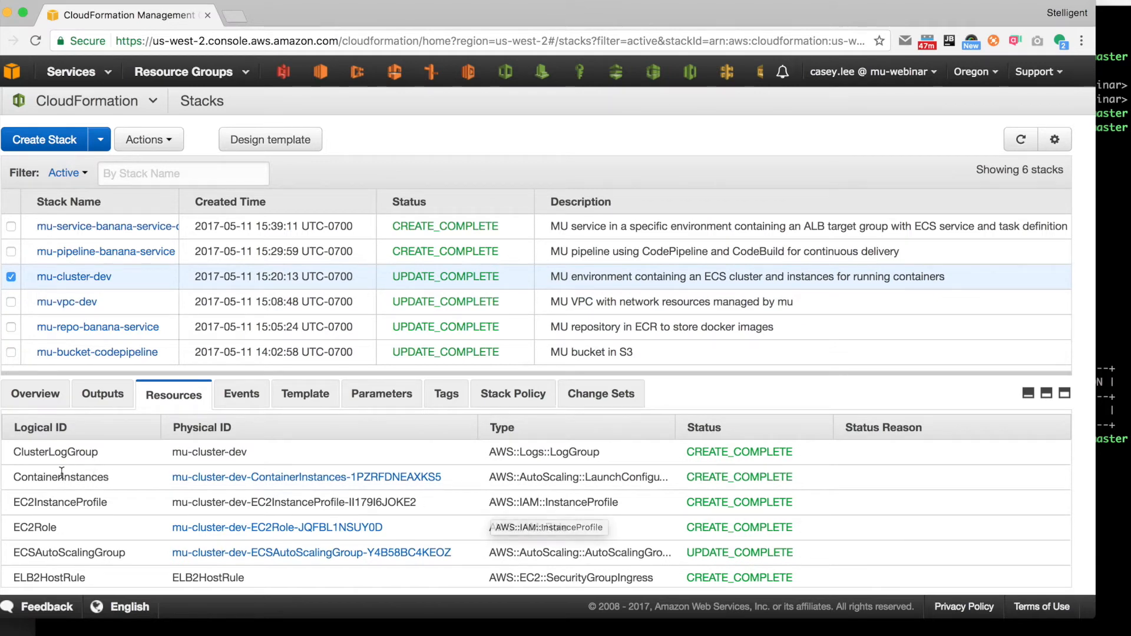
pyautogui.scroll(-3)
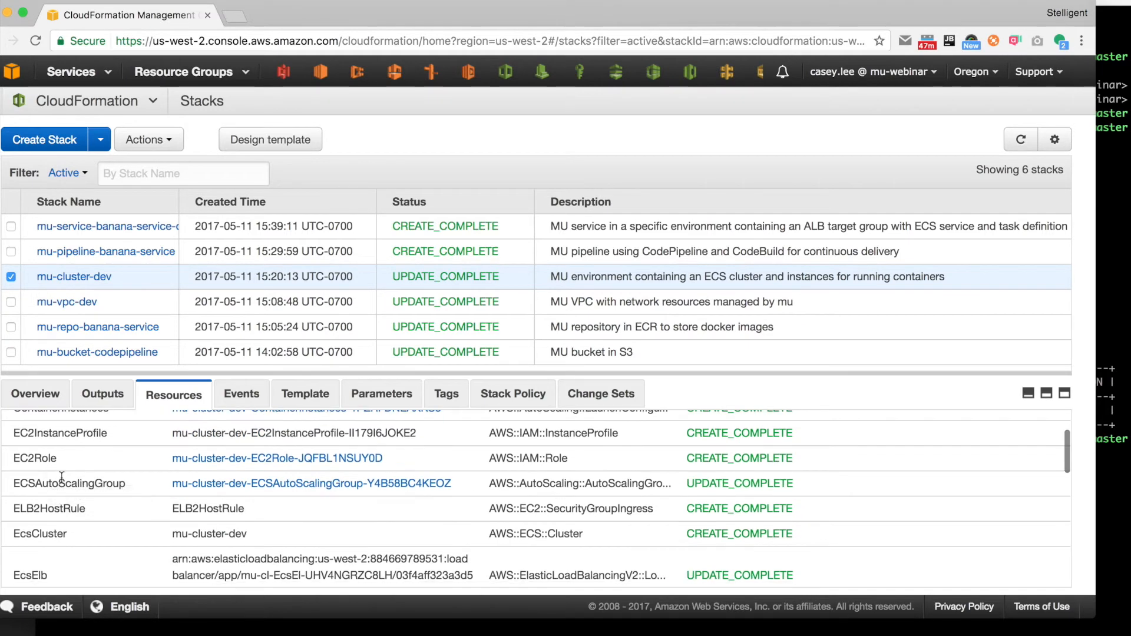
pyautogui.moveTo(68, 483)
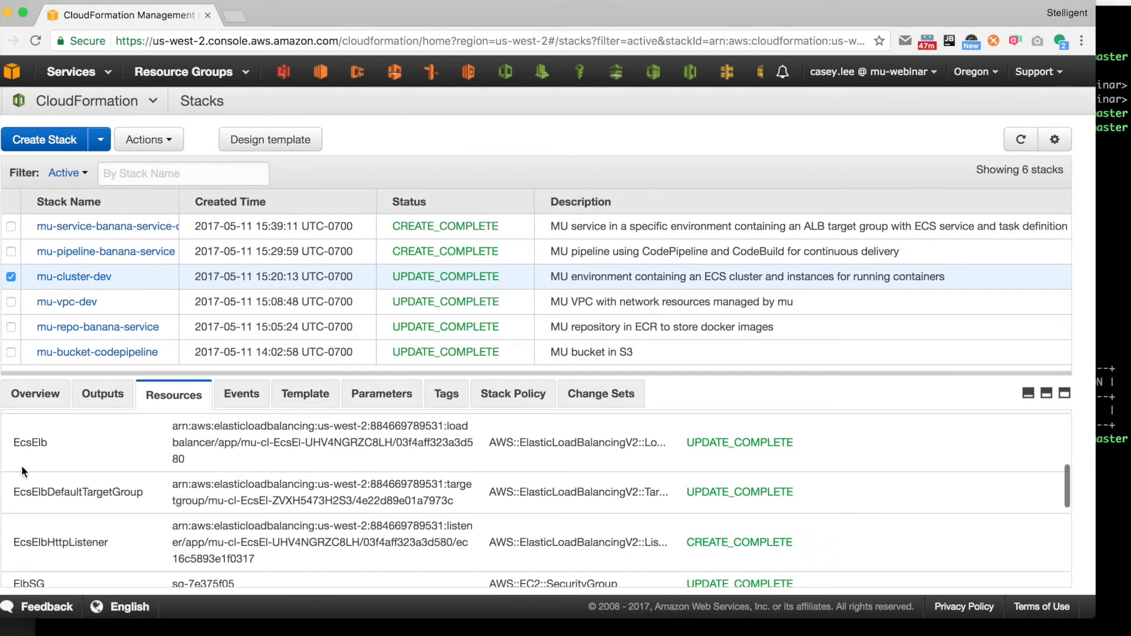
pyautogui.scroll(-3)
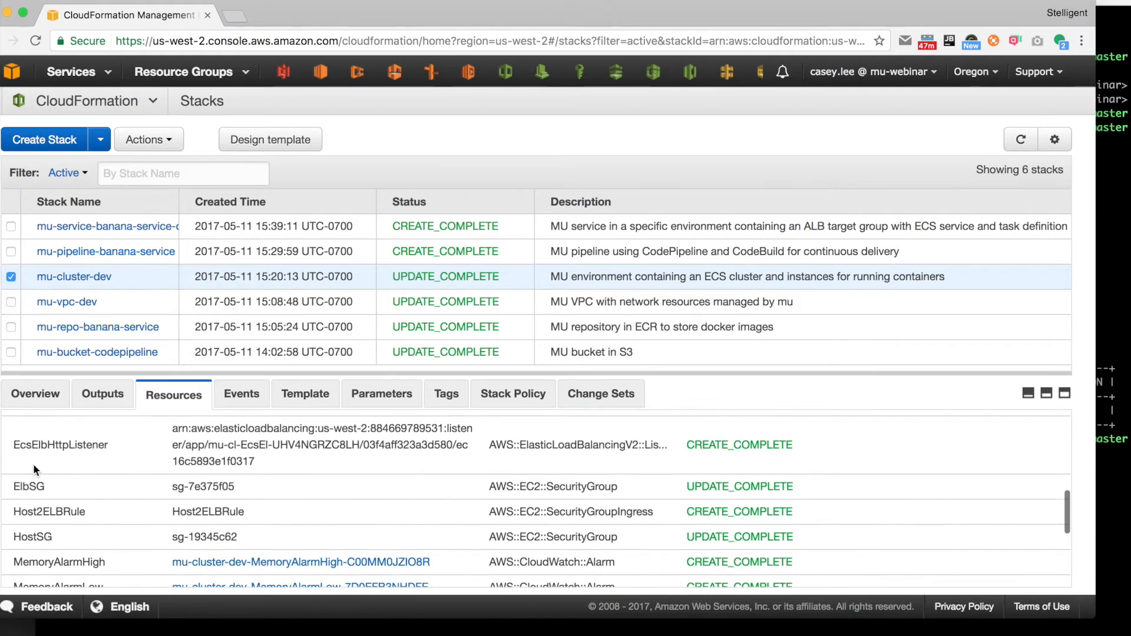
pyautogui.scroll(-3)
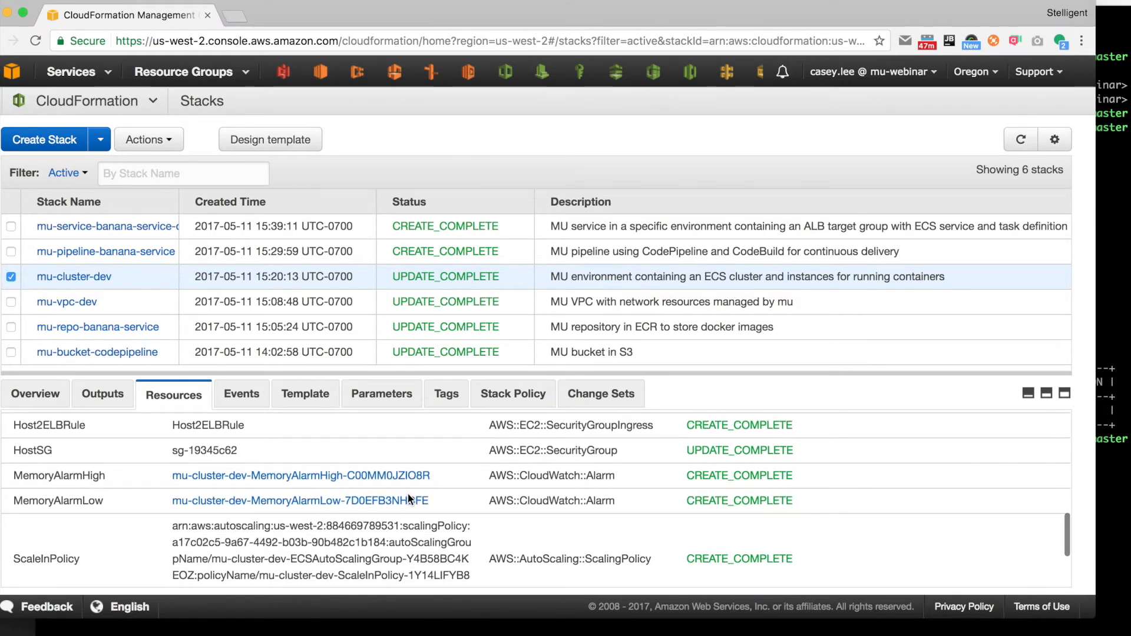
pyautogui.scroll(-3)
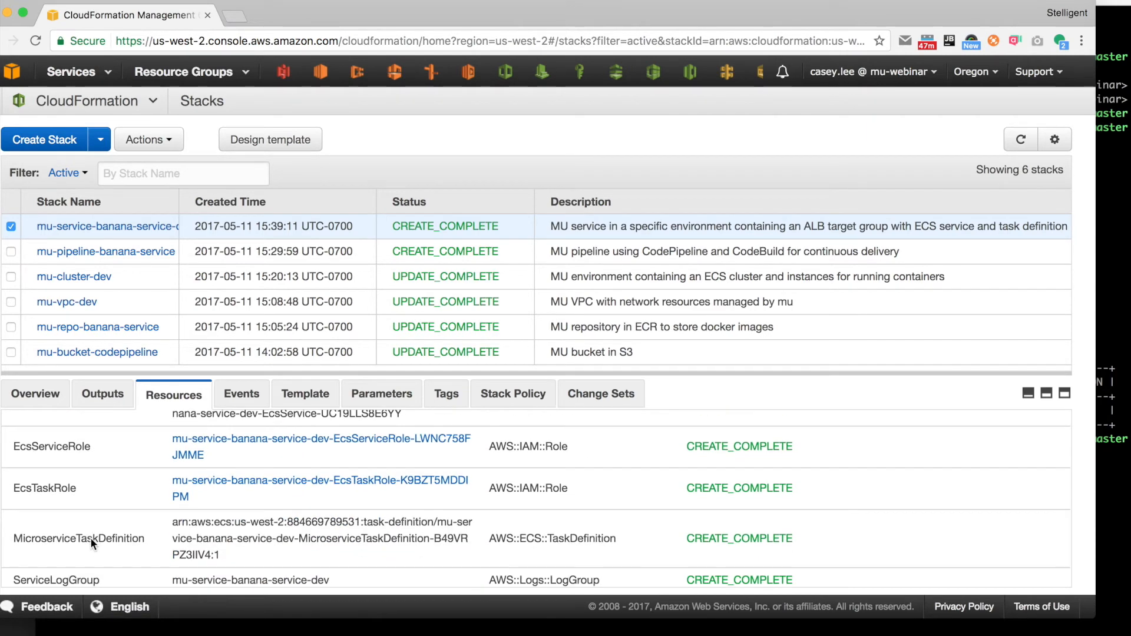
pyautogui.moveTo(91, 538)
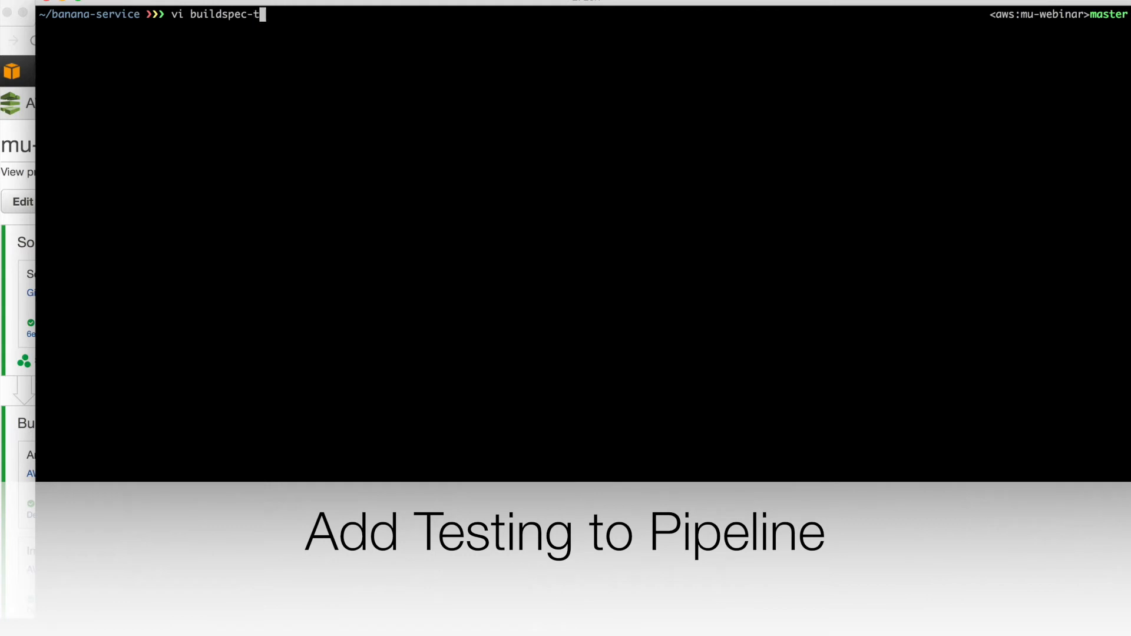
# Open buildspec-test.yml in vim with vi.
pyautogui.write('est.yml')
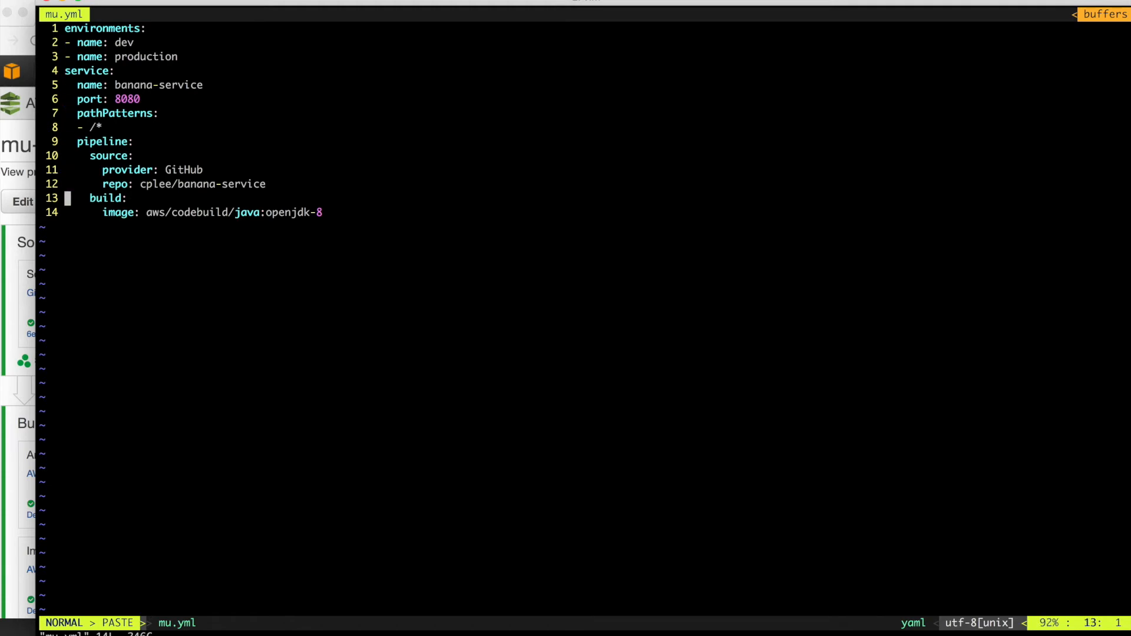
# Add an acceptance: entry below the build image line in mu.yml.
pyautogui.press('o')
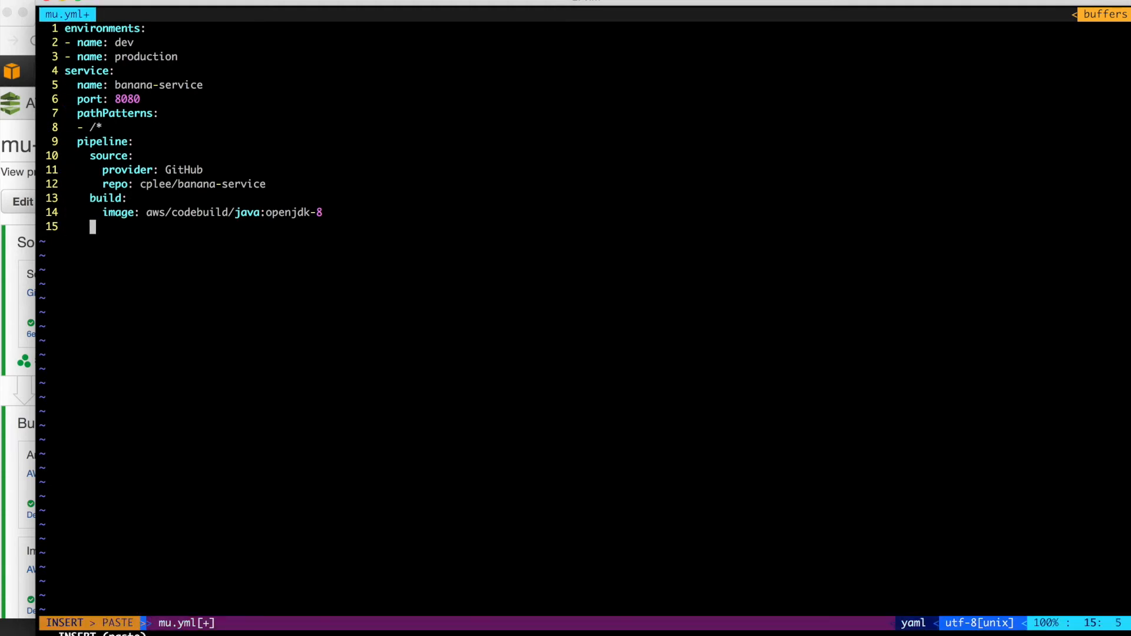
pyautogui.write('acceptance:')
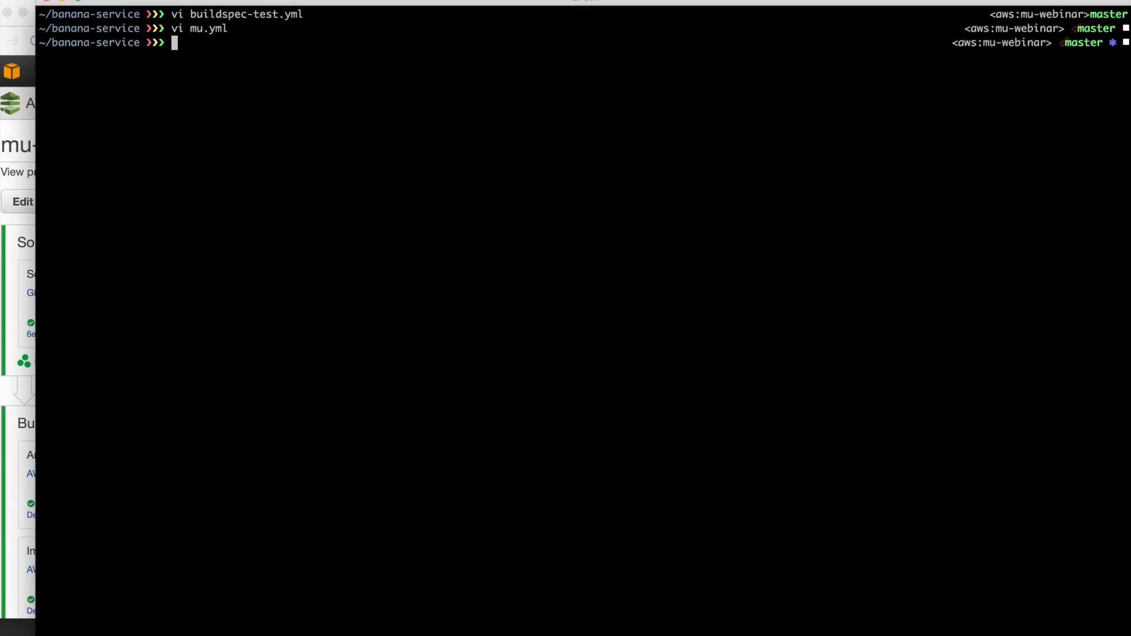
# Run mu pipeline up, then commit all changes as 'add tests' and push.
pyautogui.write('mu pipeline up')
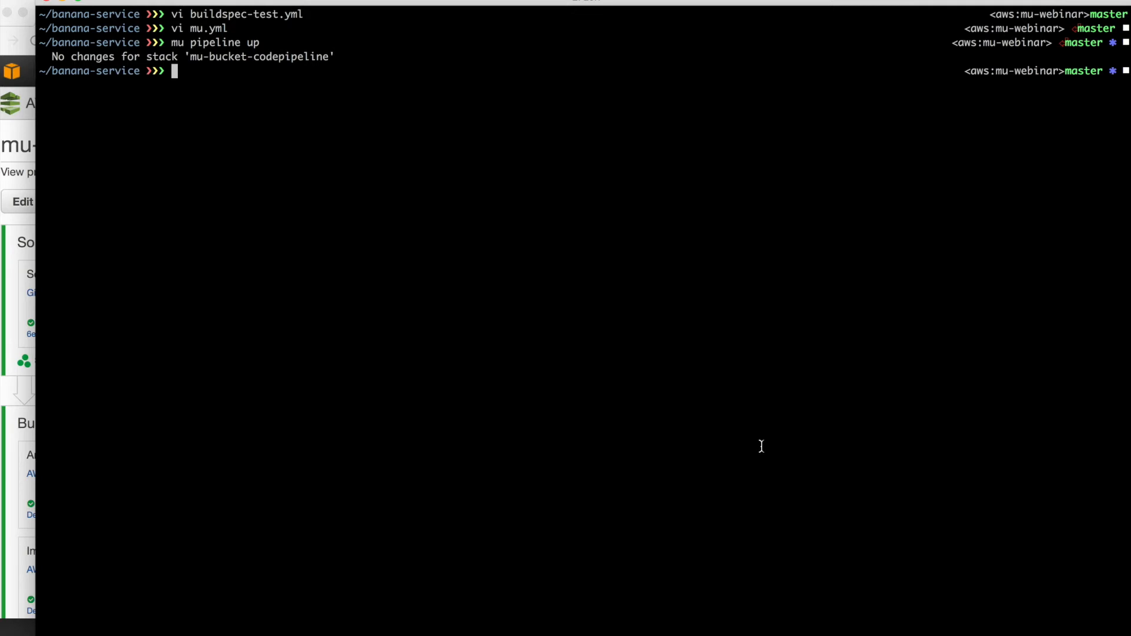
pyautogui.write('git add --all')
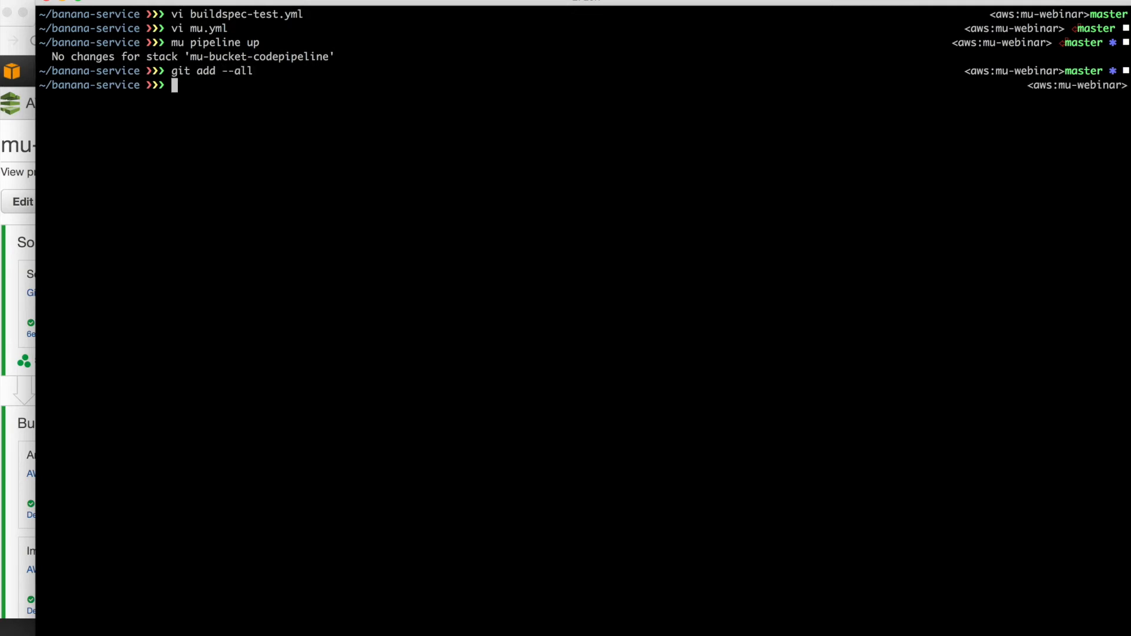
pyautogui.write('git commit')
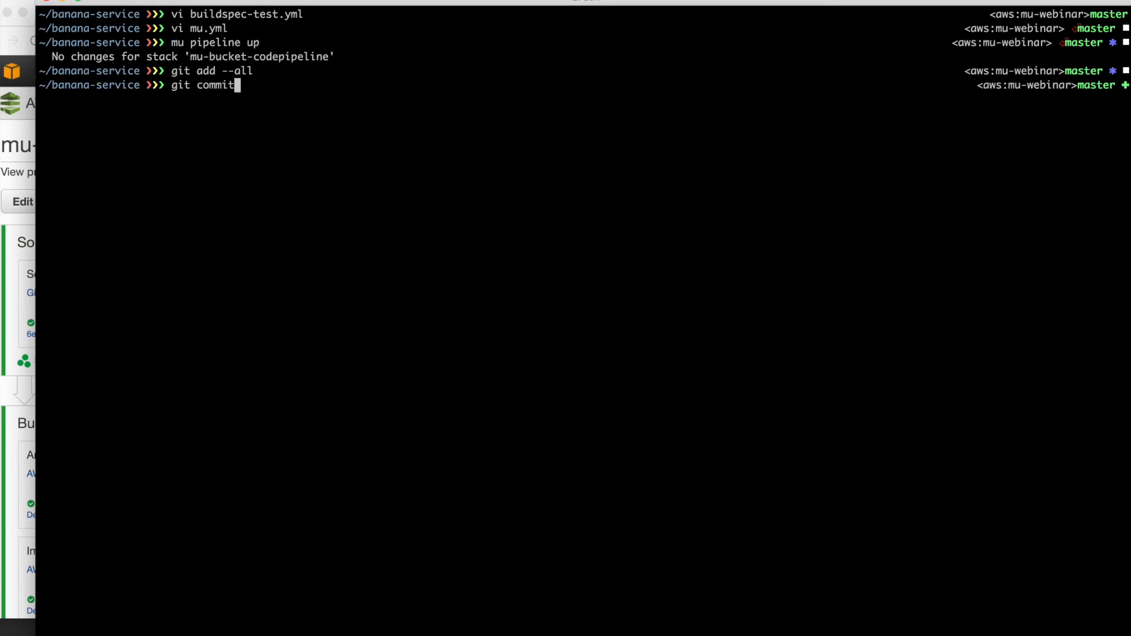
pyautogui.write('-m "add')
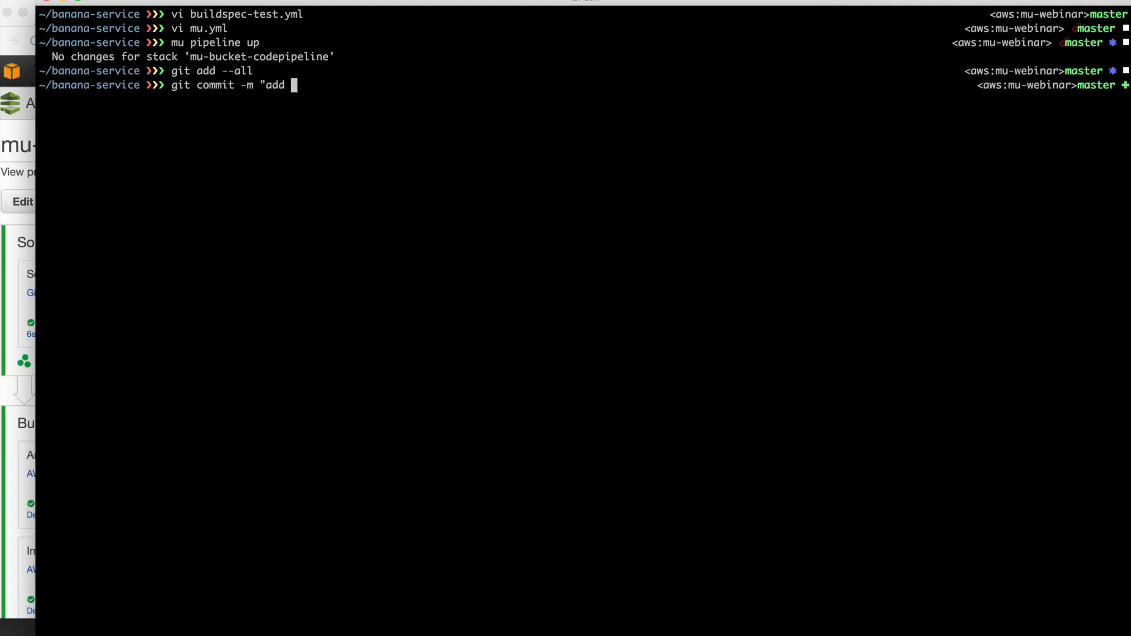
pyautogui.write('tests"')
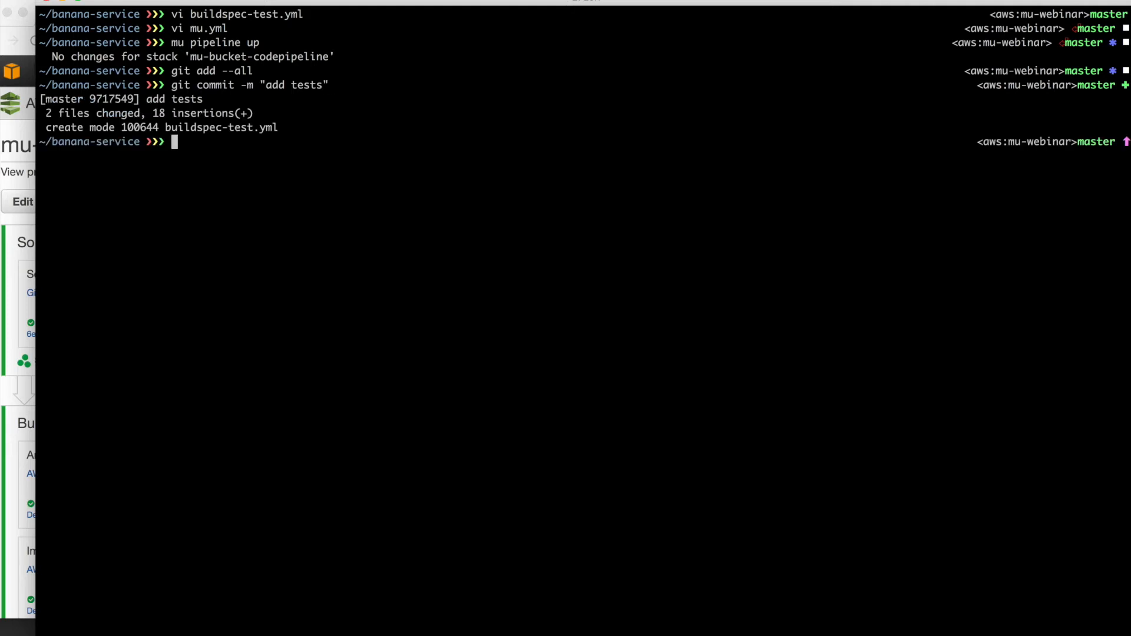
pyautogui.write('git push')
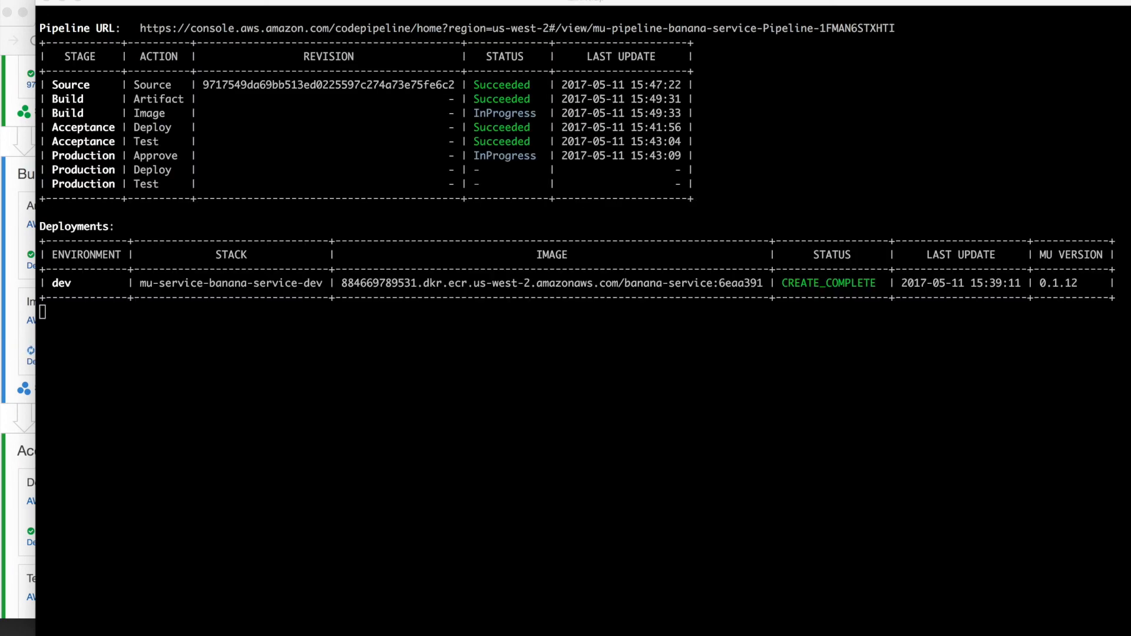
# Stop the repeating mu svc show loop with Ctrl+C.
pyautogui.press('ctrl+c')
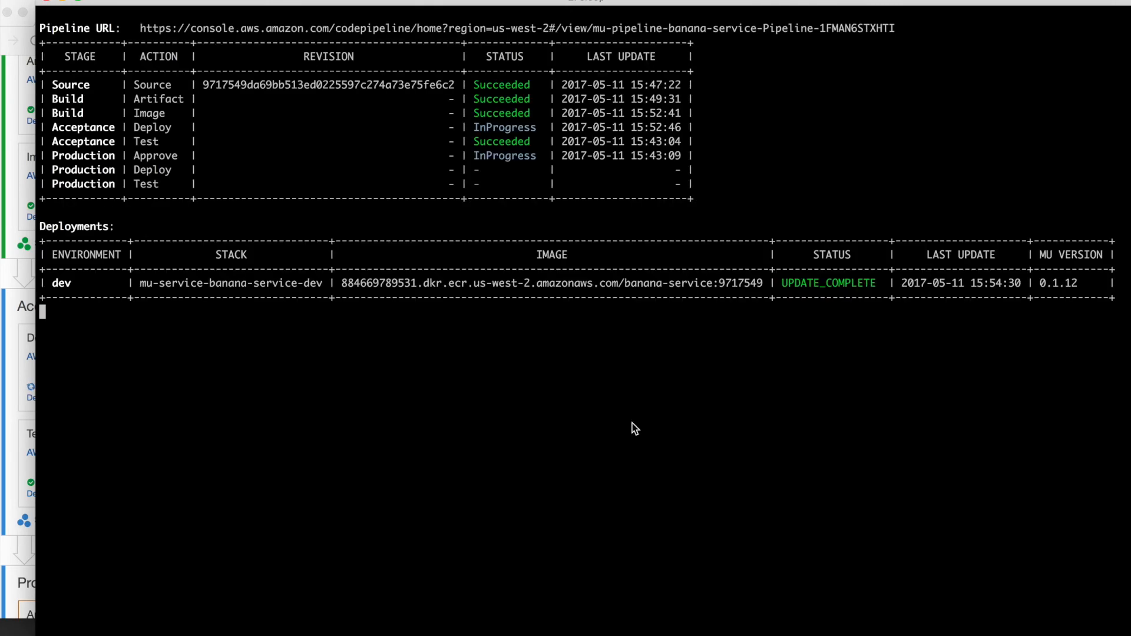
pyautogui.press('ctrl+c')
pyautogui.write('mu pipeline logs -f')
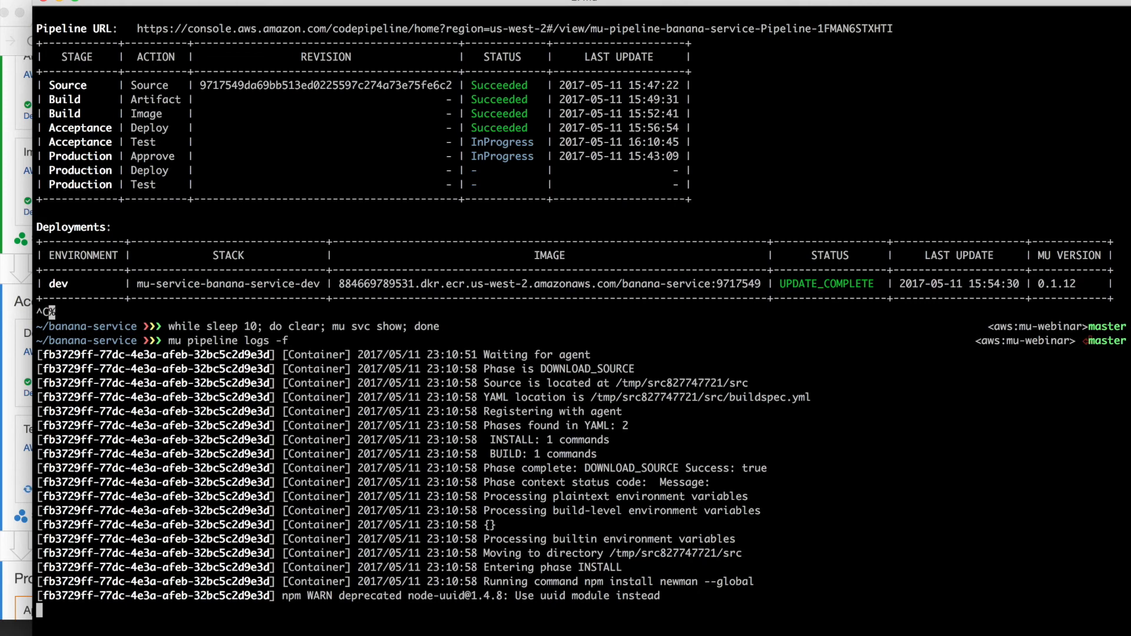
# Scroll the Newman run output to confirm zero failed requests and assertions.
pyautogui.scroll(-3)
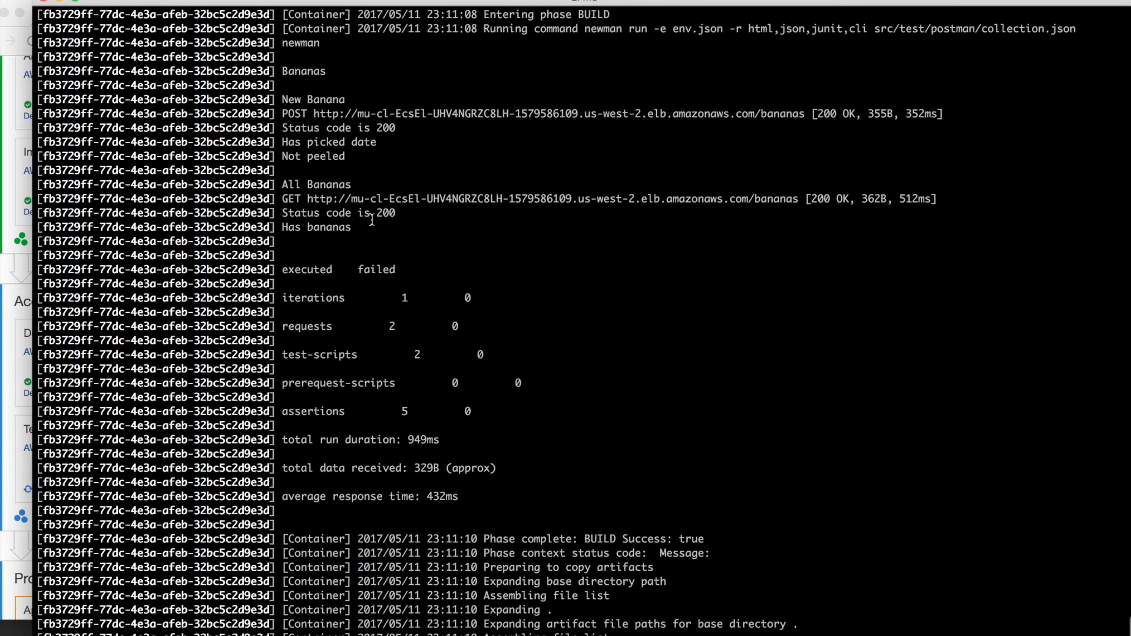
pyautogui.moveTo(486, 427)
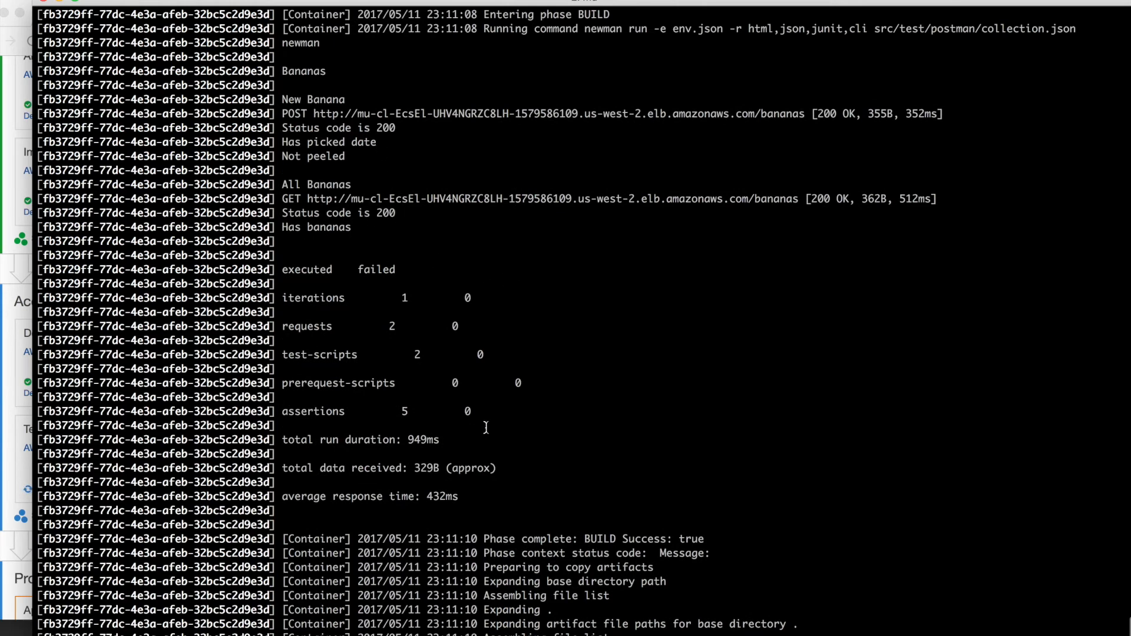
pyautogui.scroll(-3)
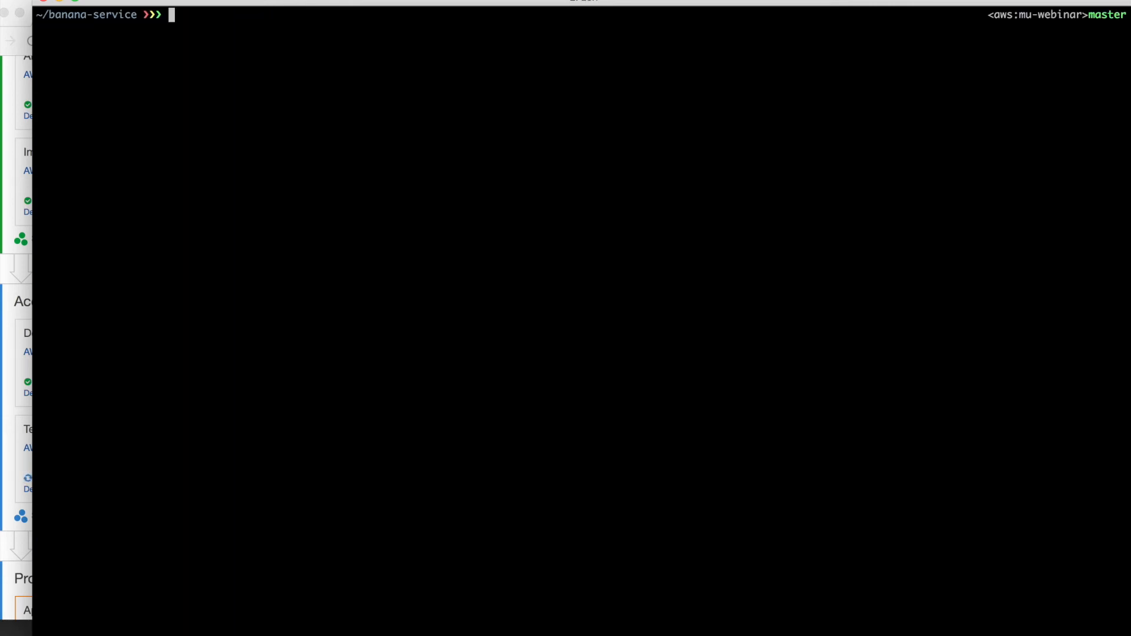
# Start a loop that clears the screen and runs mu svc show every 10 seconds.
pyautogui.write('while sleep 10; do clear; mu svc show; done')
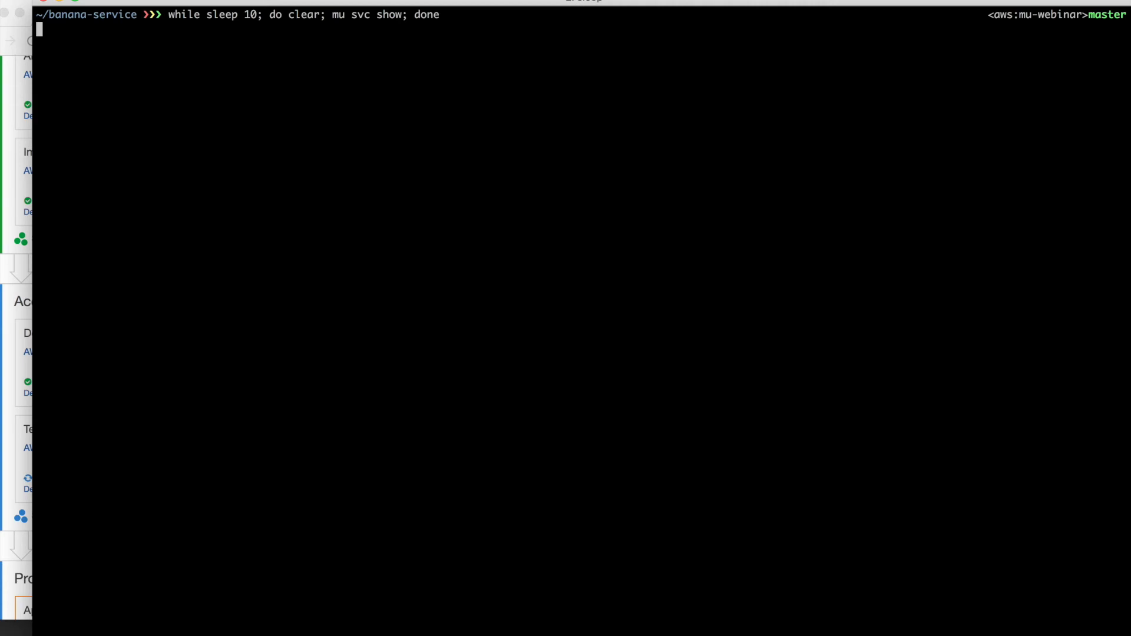
pyautogui.moveTo(1016, 353)
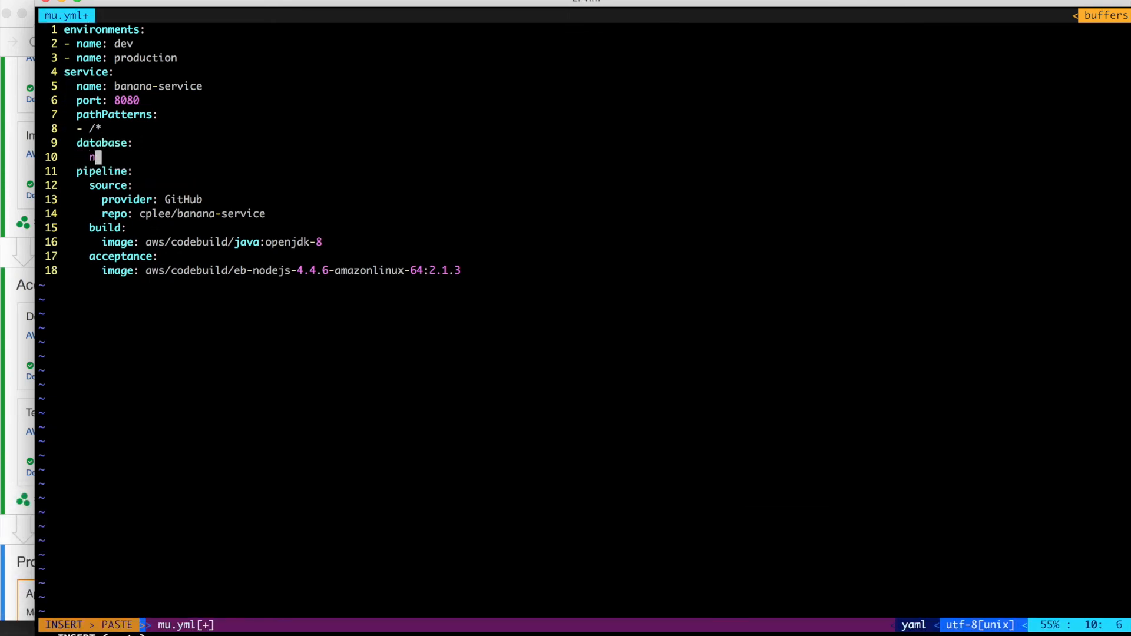
# Add database name banana and SPRING_DATASOURCE username, password and URL variables to mu.yml.
pyautogui.write('ame: banana')
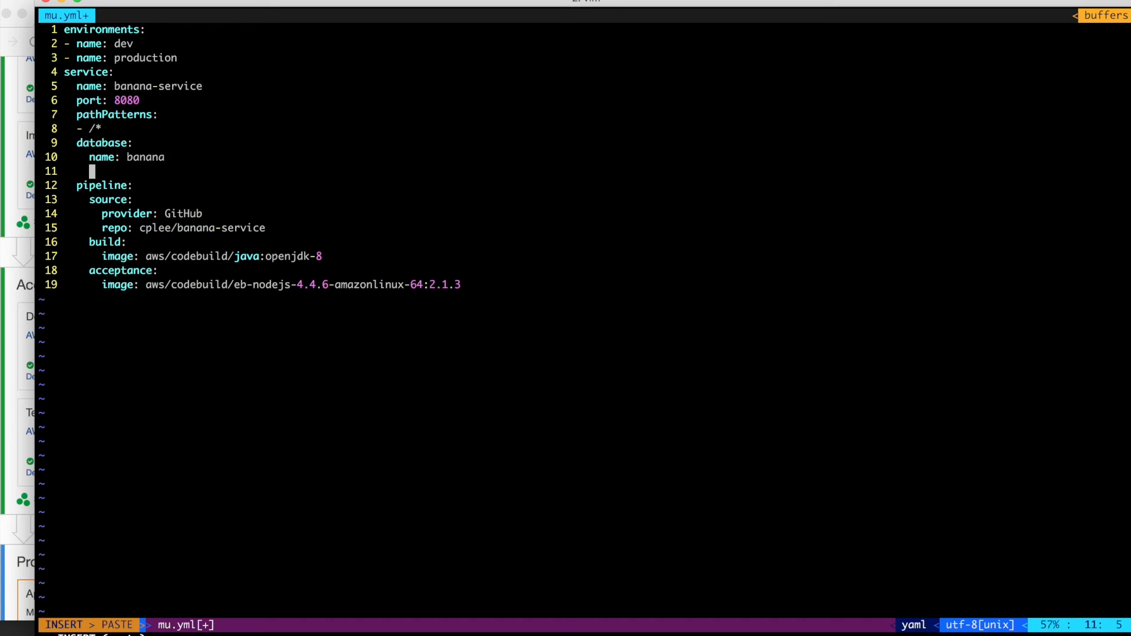
pyautogui.write('environment:')
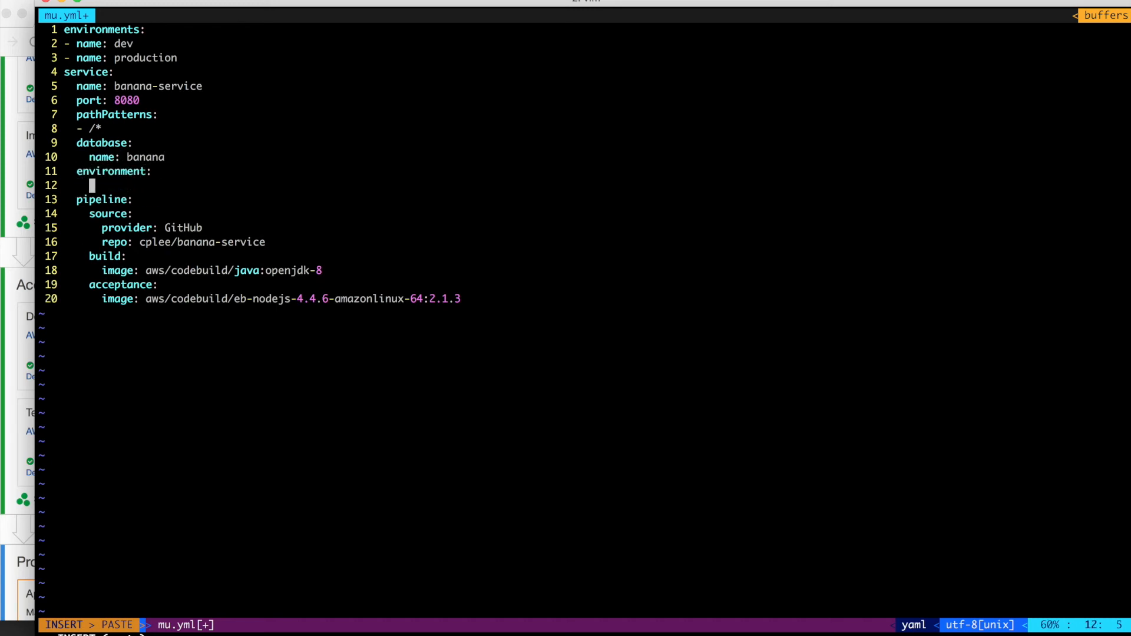
pyautogui.press('Escape')
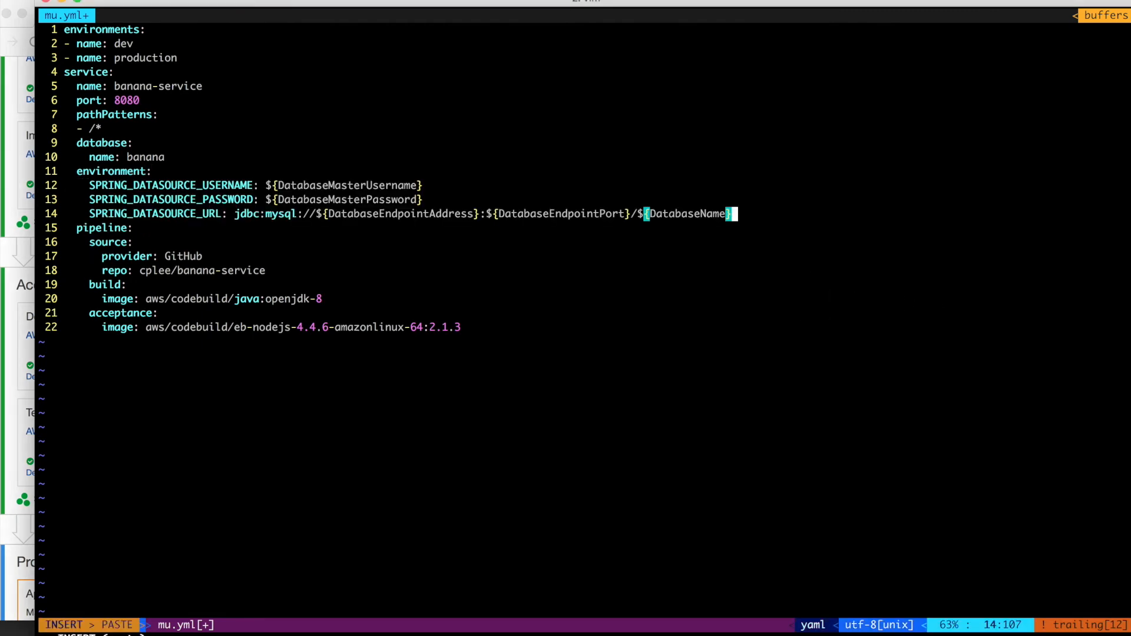
pyautogui.press('Escape')
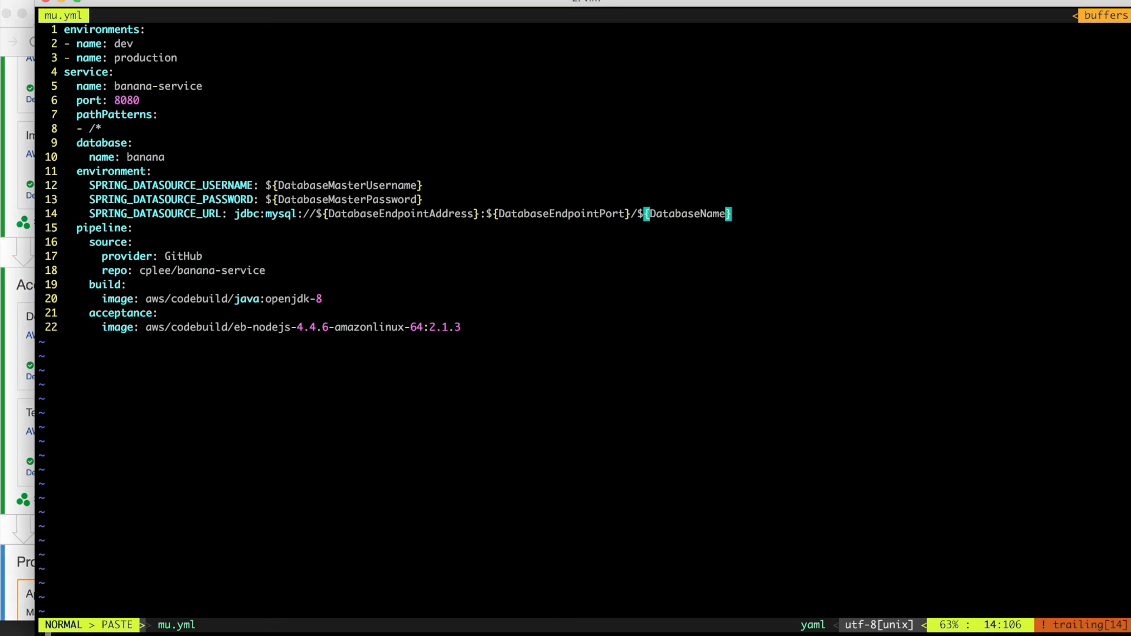
pyautogui.moveTo(325, 304)
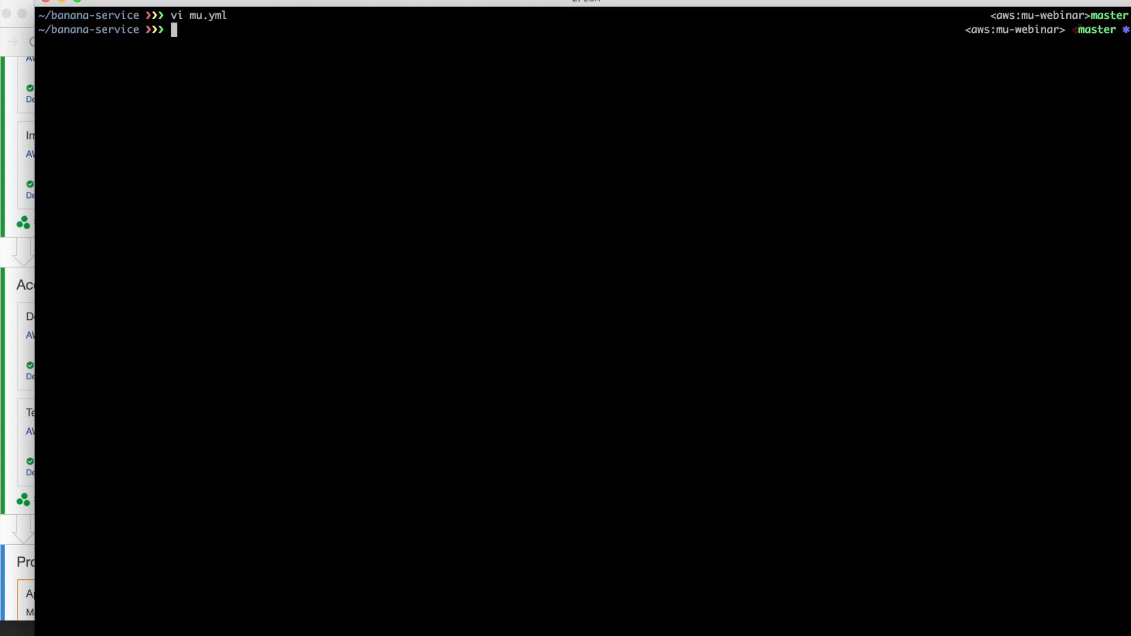
# Stage all changes and commit them with the message 'add database'.
pyautogui.write('git add --')
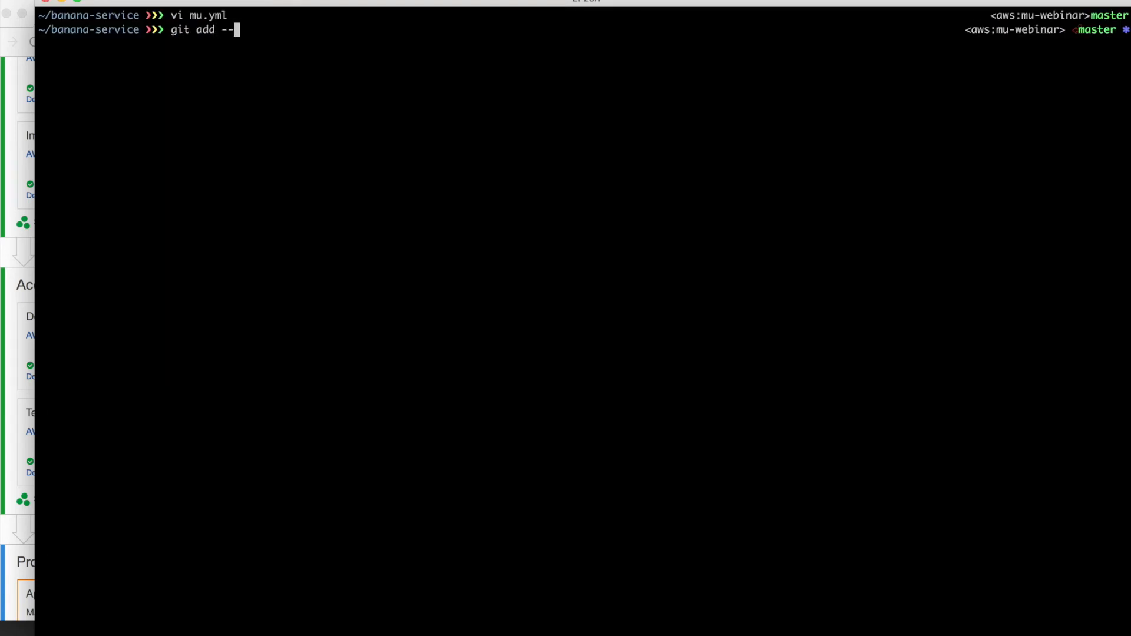
pyautogui.write('all')
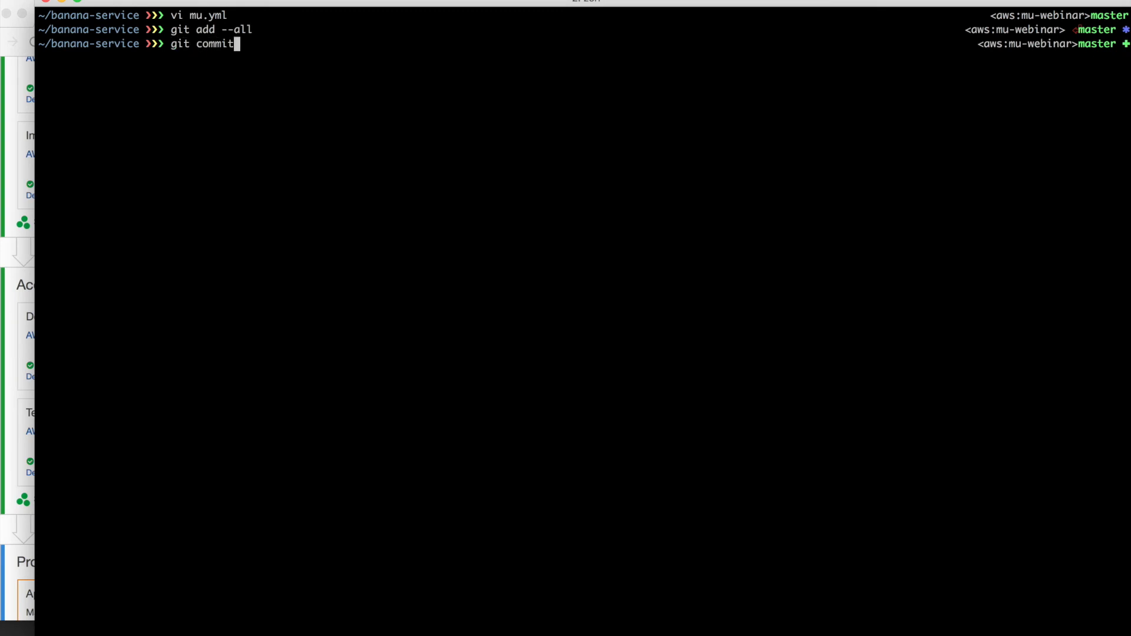
pyautogui.write('-m add databas')
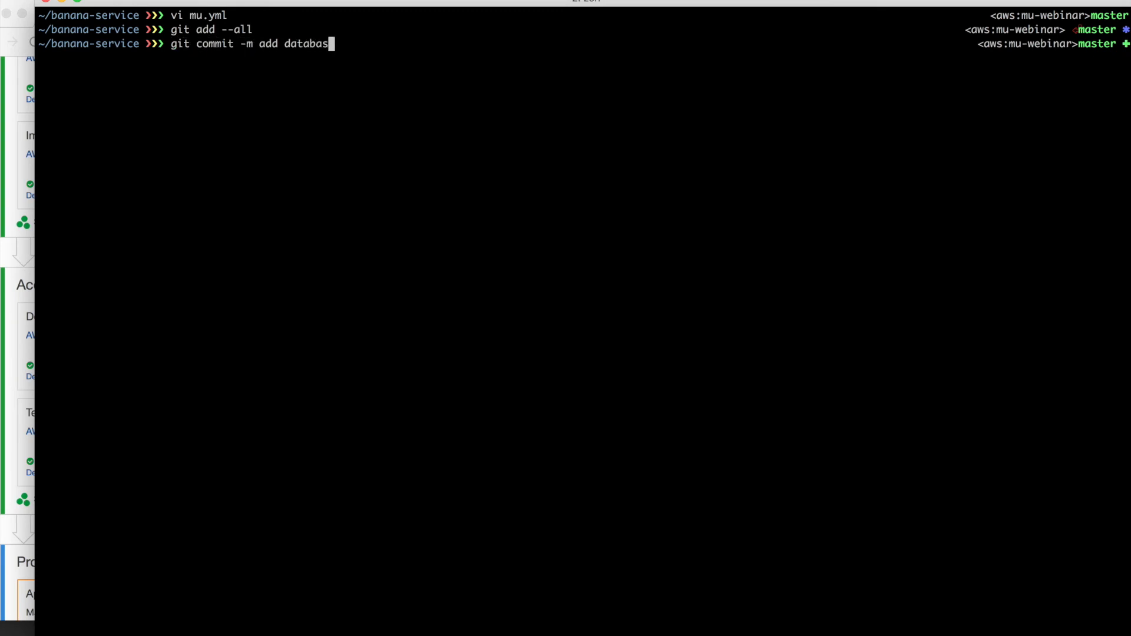
pyautogui.write('e"')
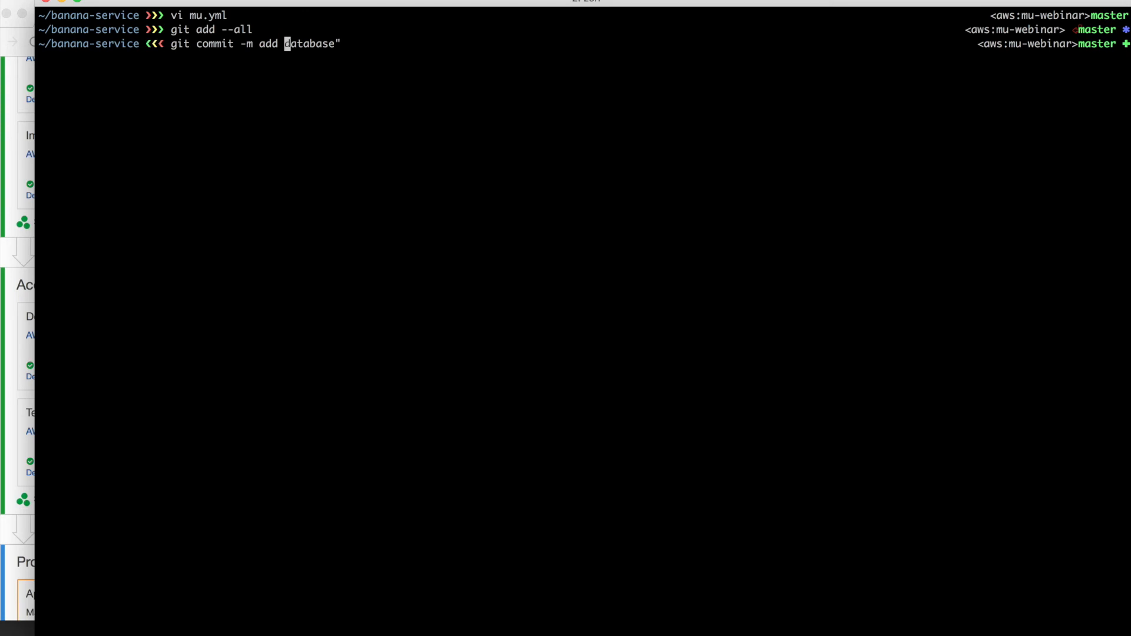
pyautogui.press('enter')
pyautogui.write('mu svc logs -f dev')
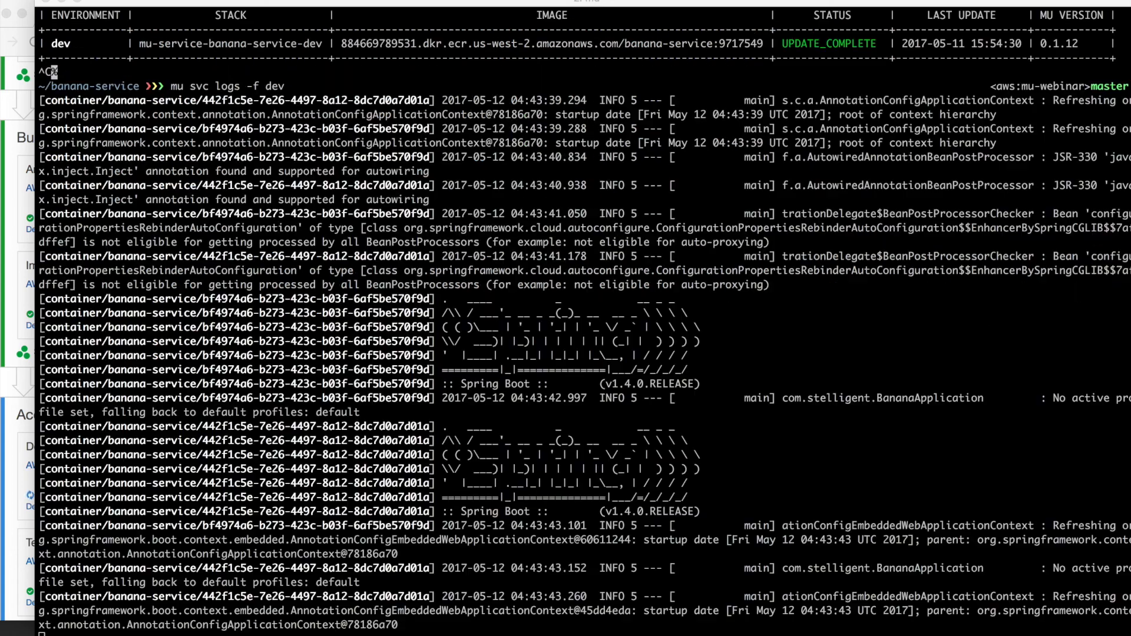
# Scroll the dev logs for Liquibase banana table creation and MySQL5Dialect lines.
pyautogui.scroll(-3)
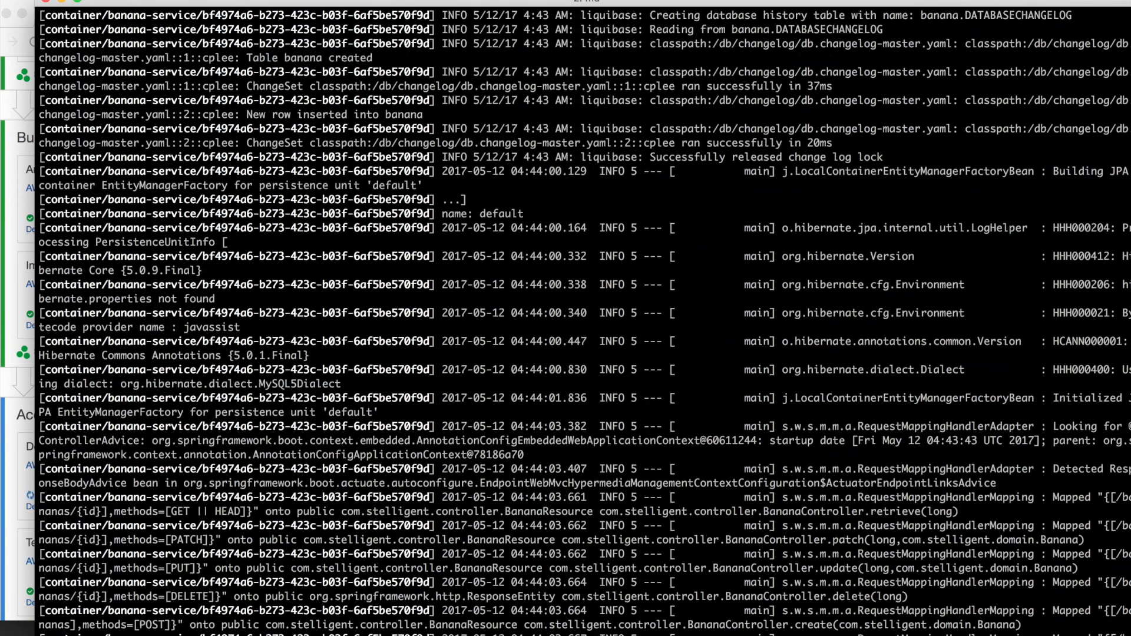
pyautogui.scroll(-3)
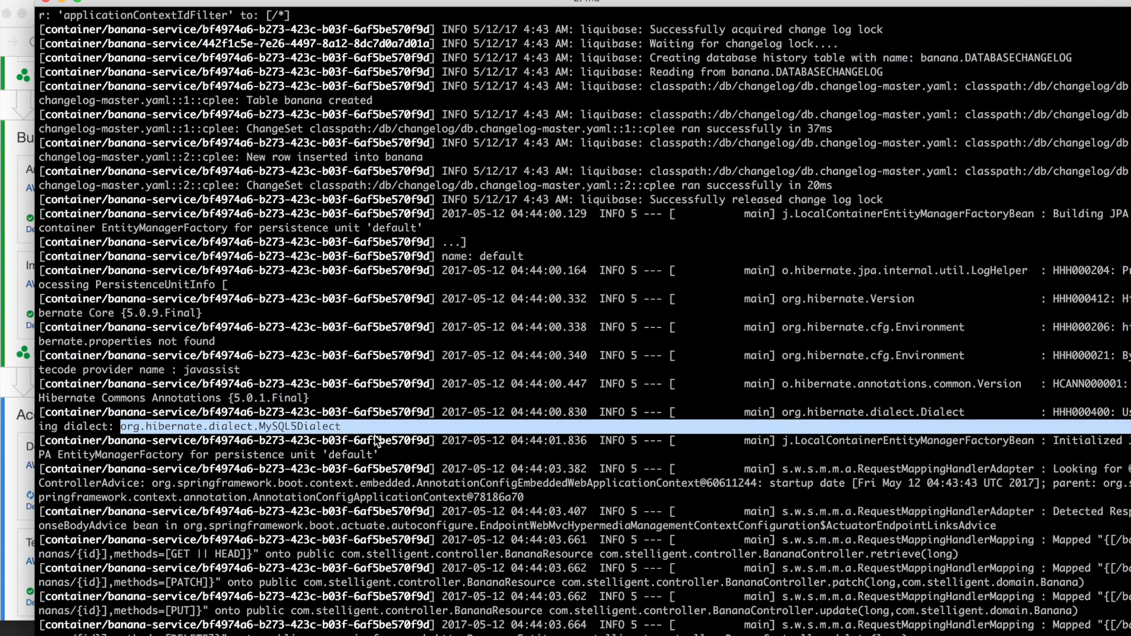
pyautogui.scroll(-3)
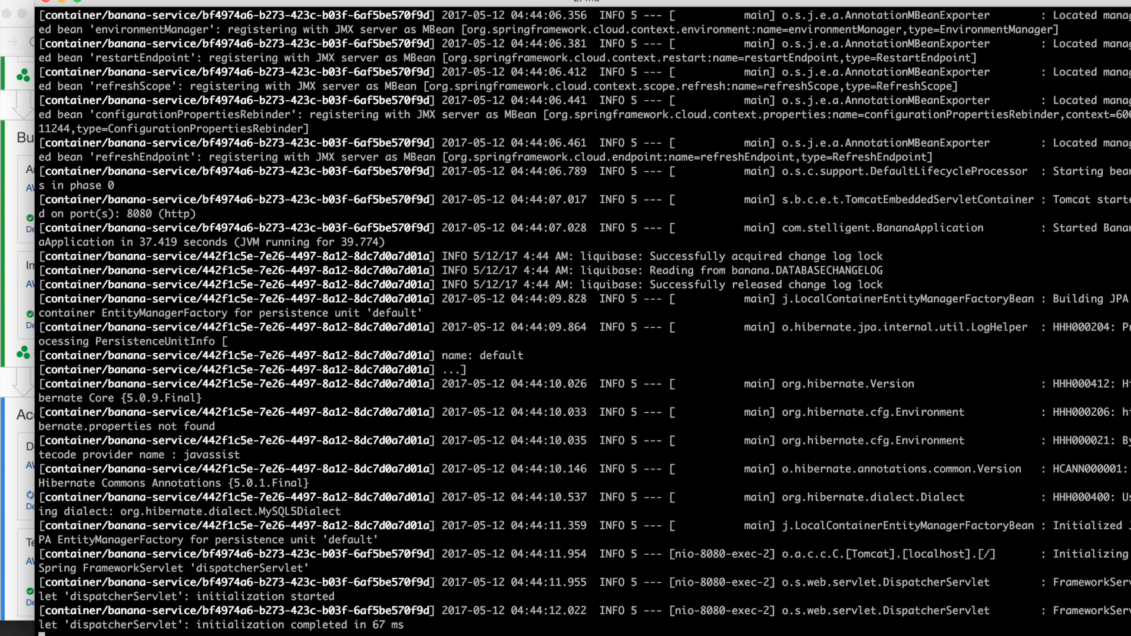